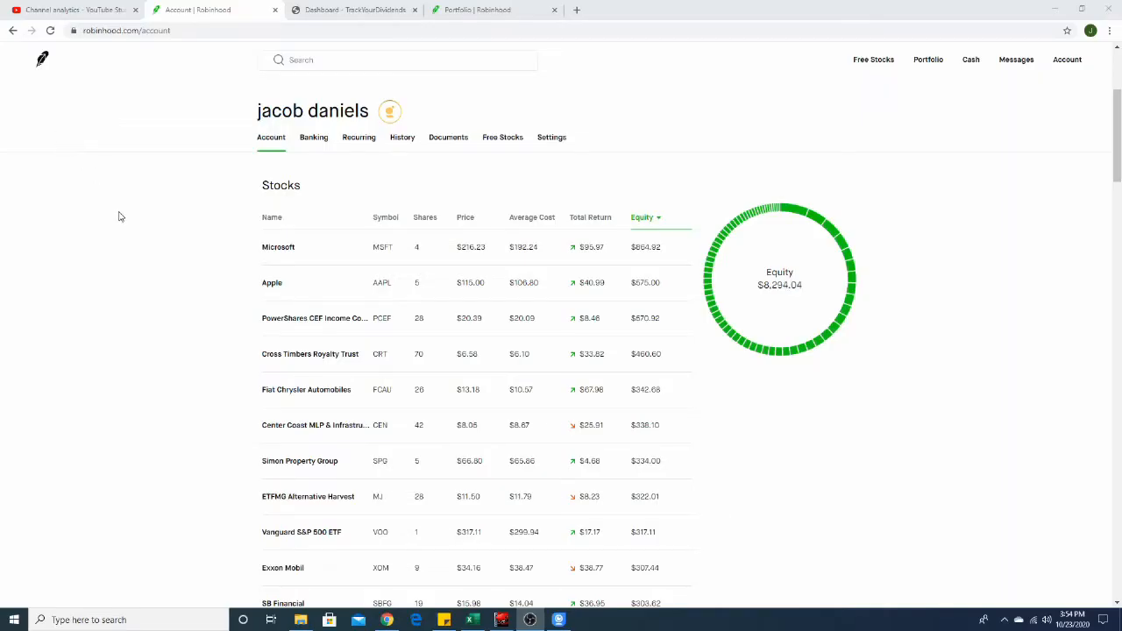
pyautogui.moveTo(677, 142)
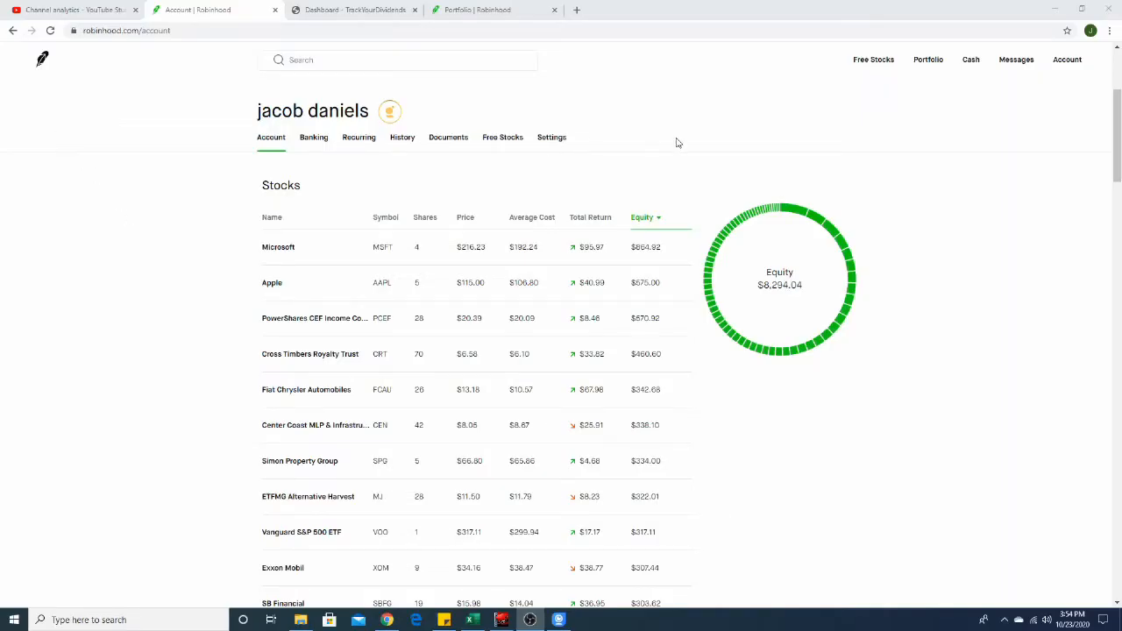
pyautogui.moveTo(131, 212)
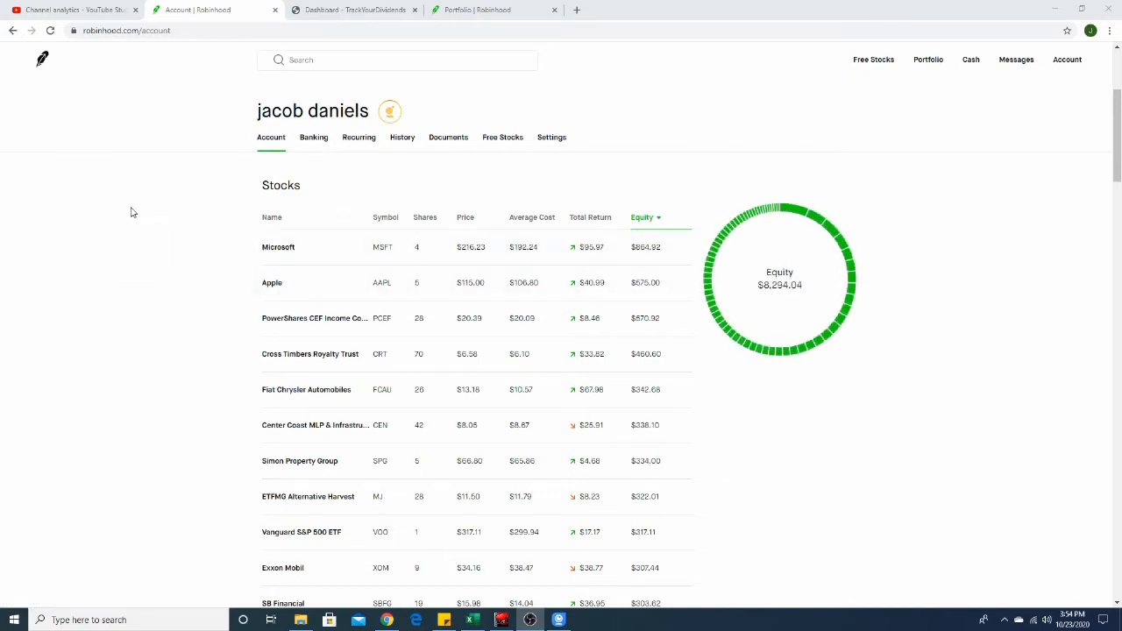
pyautogui.moveTo(148, 170)
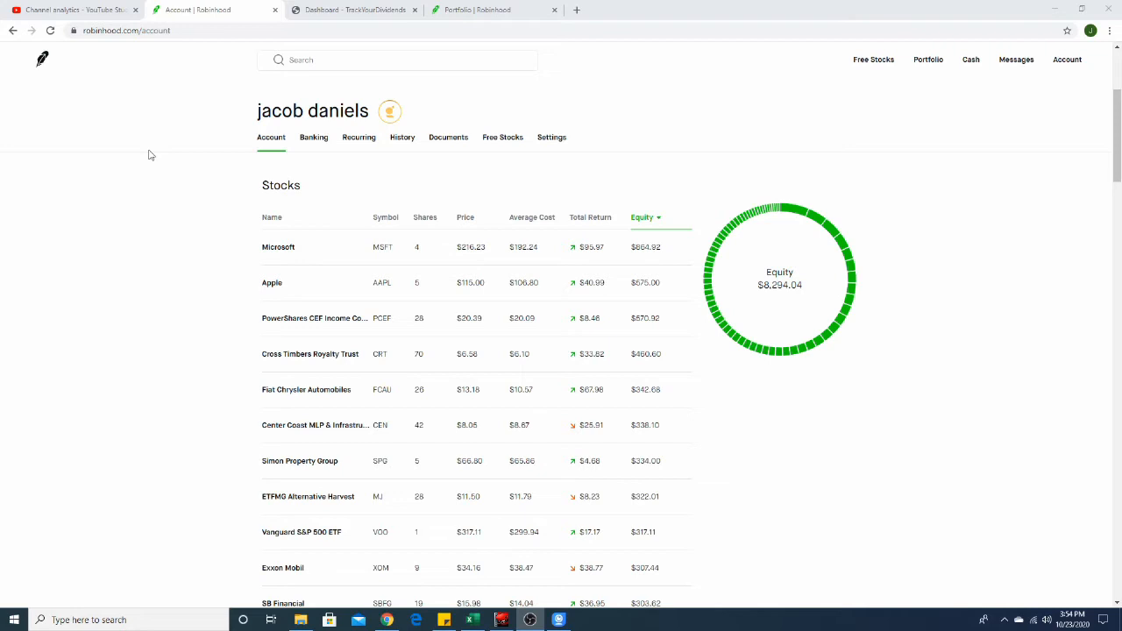
pyautogui.moveTo(312, 198)
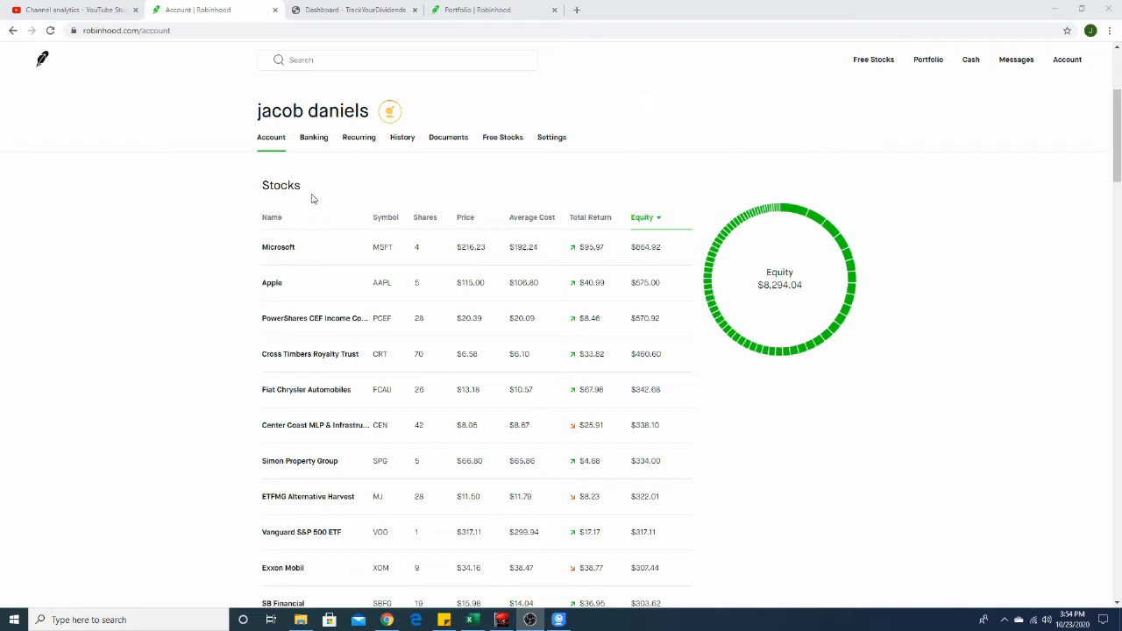
pyautogui.moveTo(201, 155)
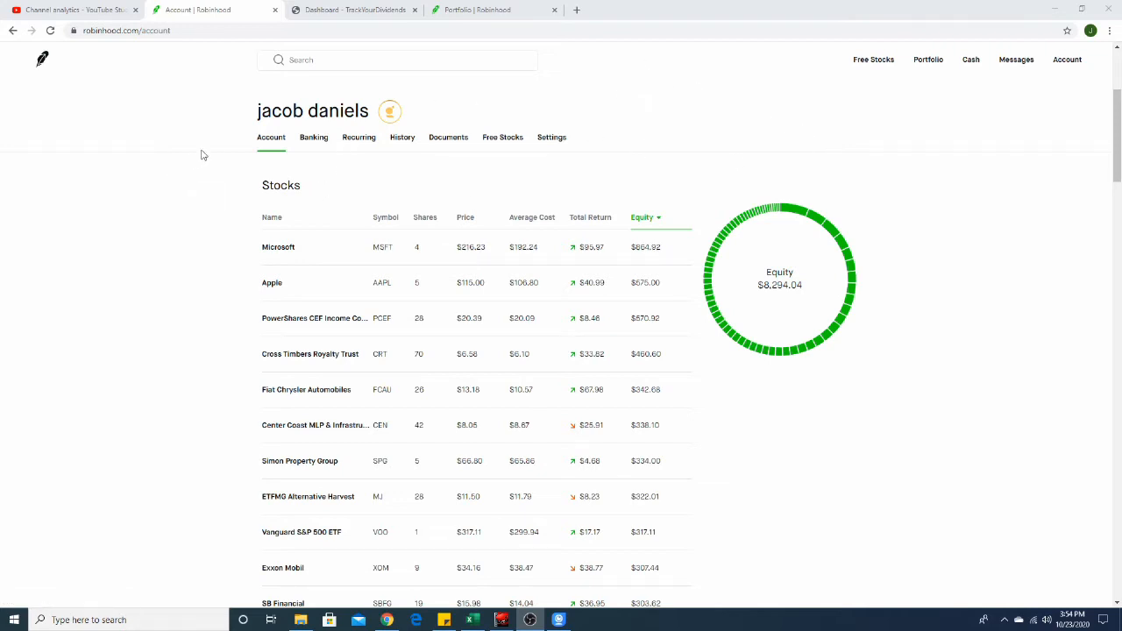
pyautogui.moveTo(288, 247)
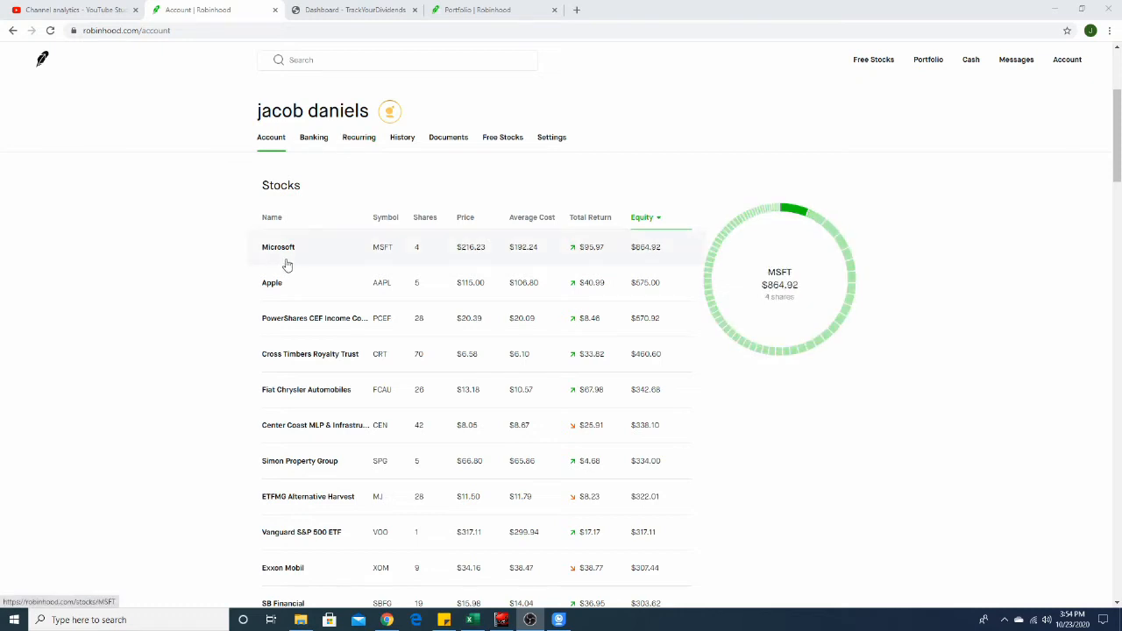
pyautogui.moveTo(310, 239)
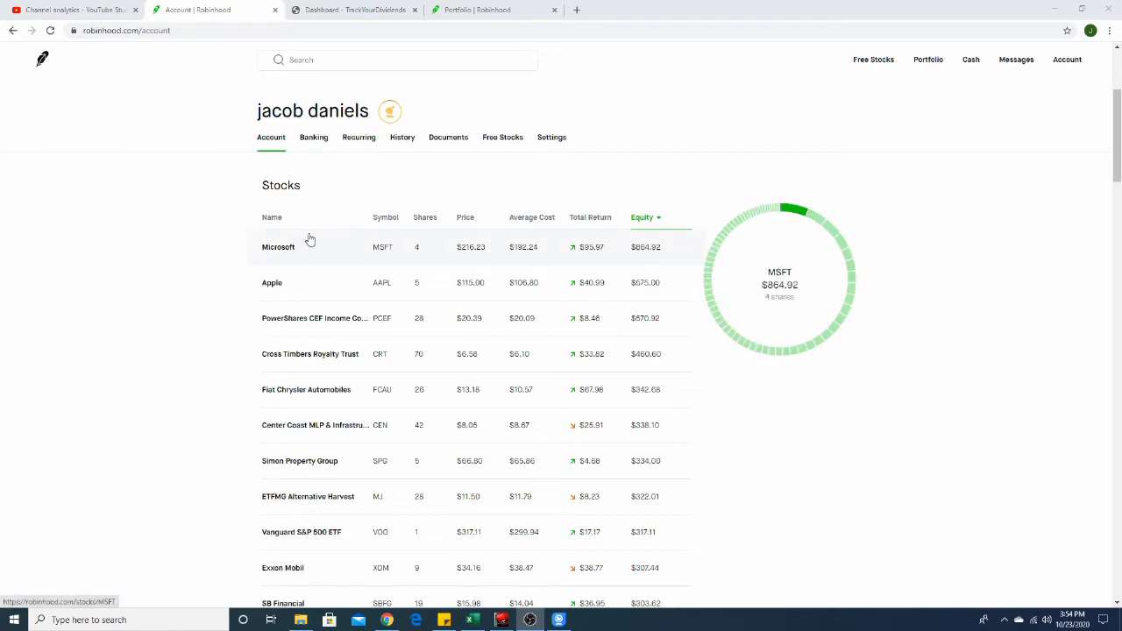
pyautogui.moveTo(314, 239)
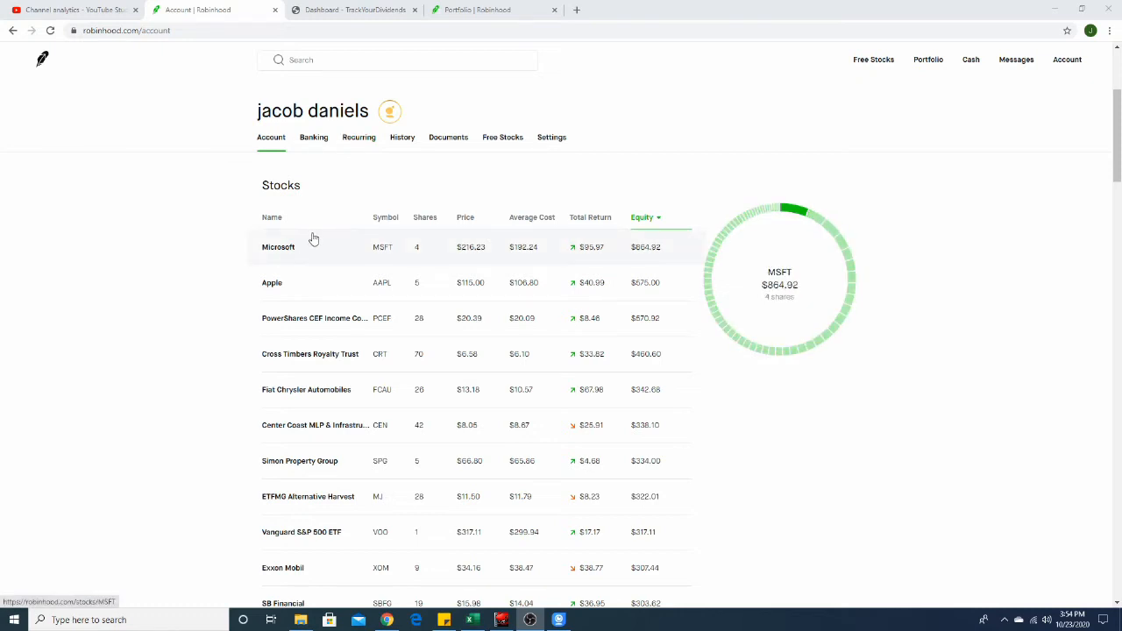
pyautogui.moveTo(273, 261)
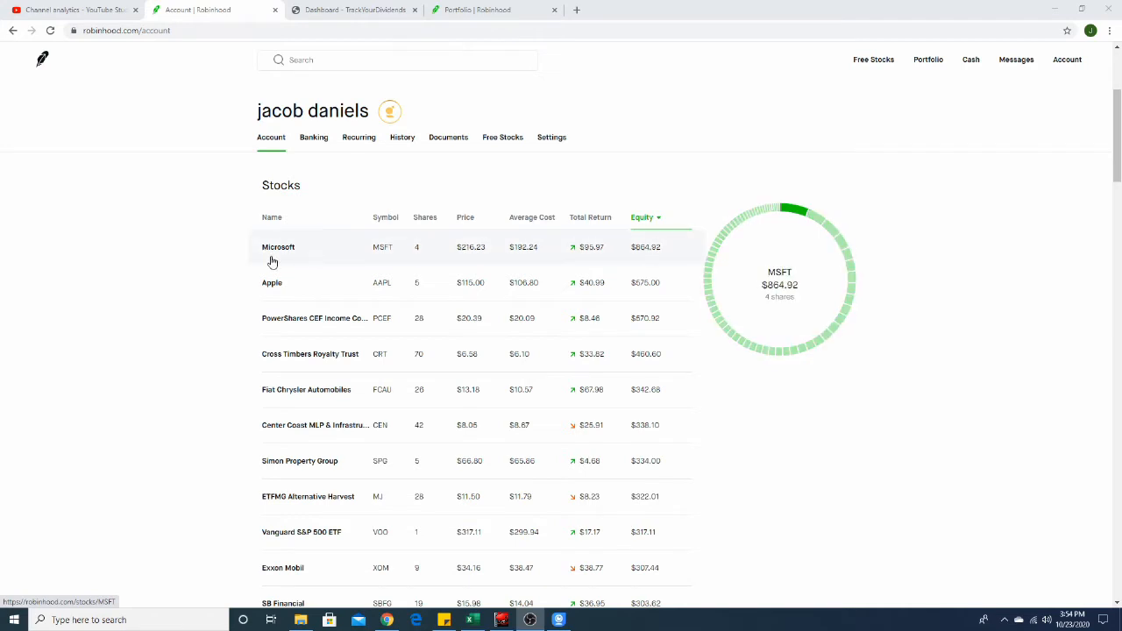
pyautogui.moveTo(281, 253)
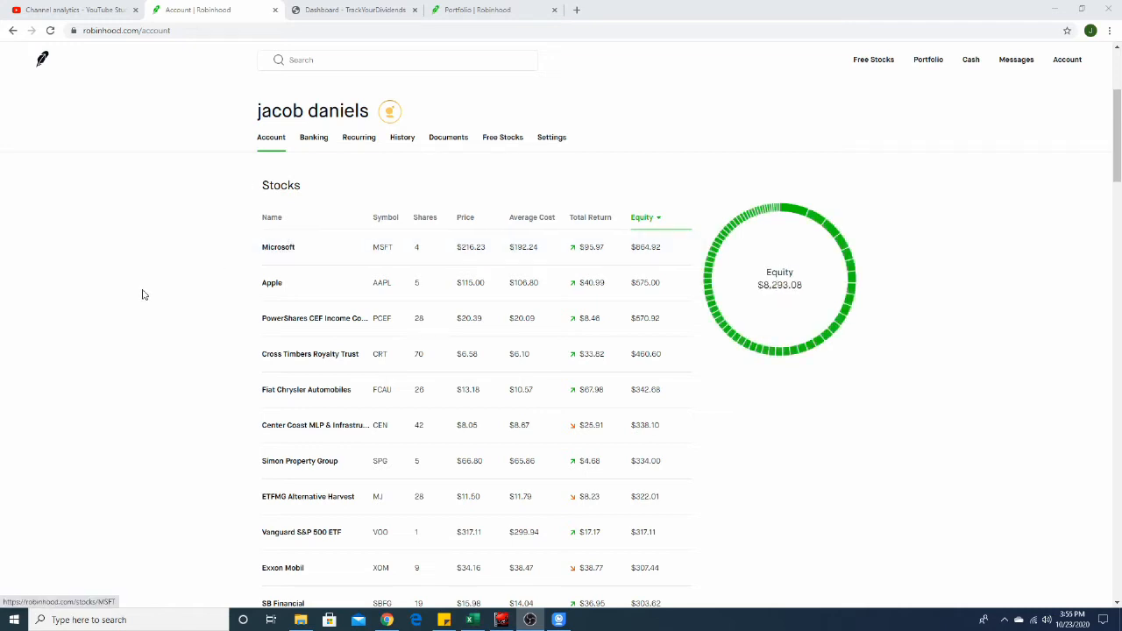
pyautogui.moveTo(420, 246)
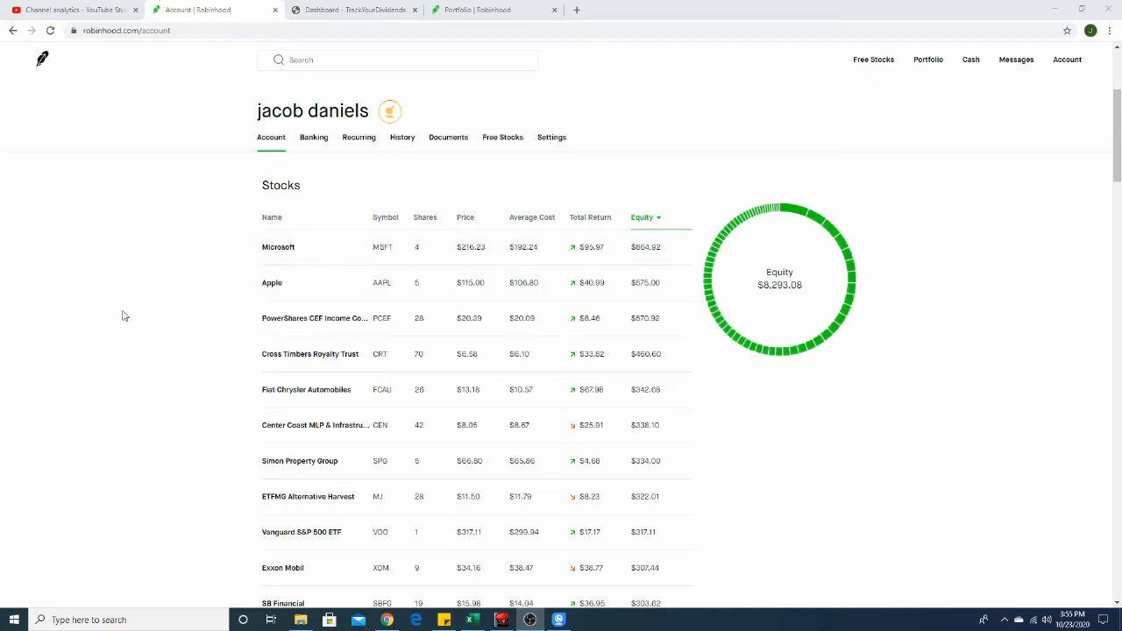
pyautogui.moveTo(118, 290)
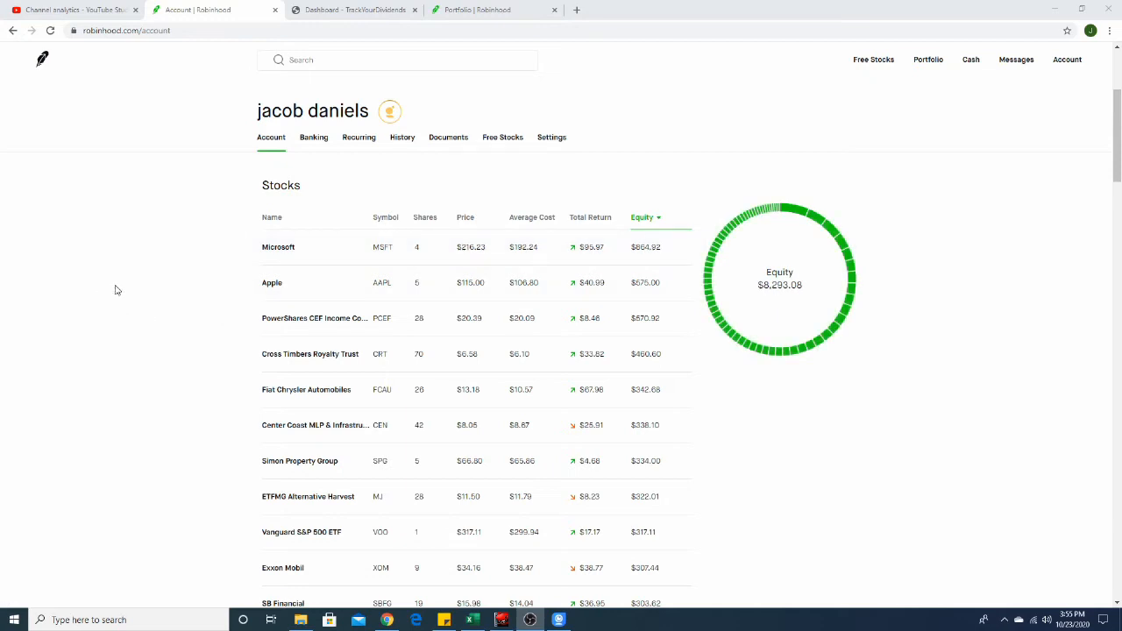
pyautogui.moveTo(174, 286)
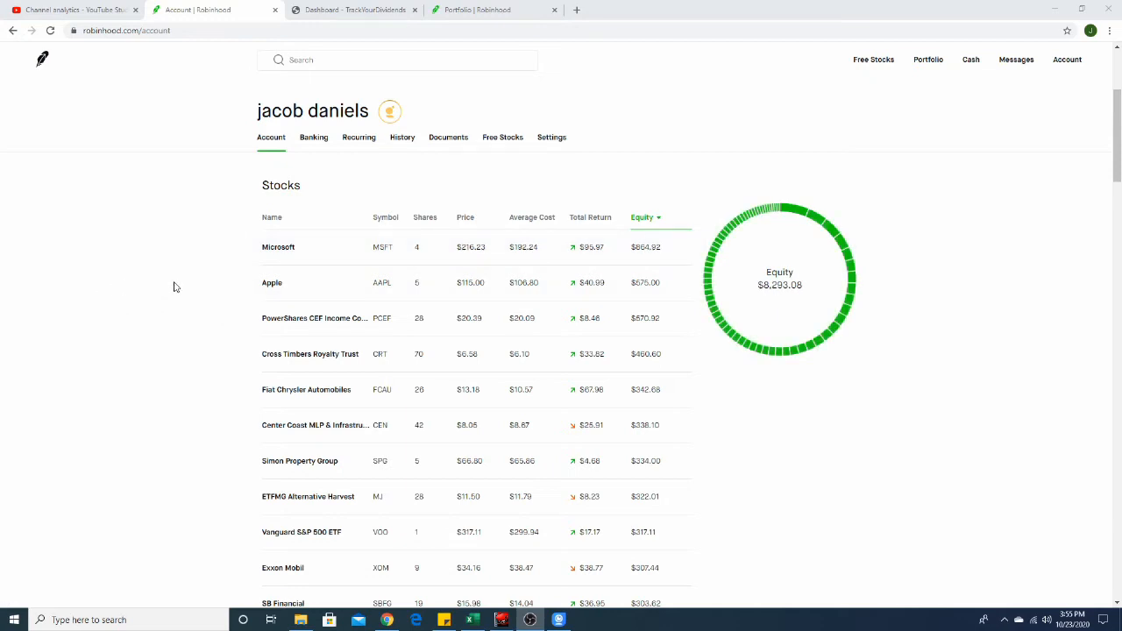
pyautogui.moveTo(189, 295)
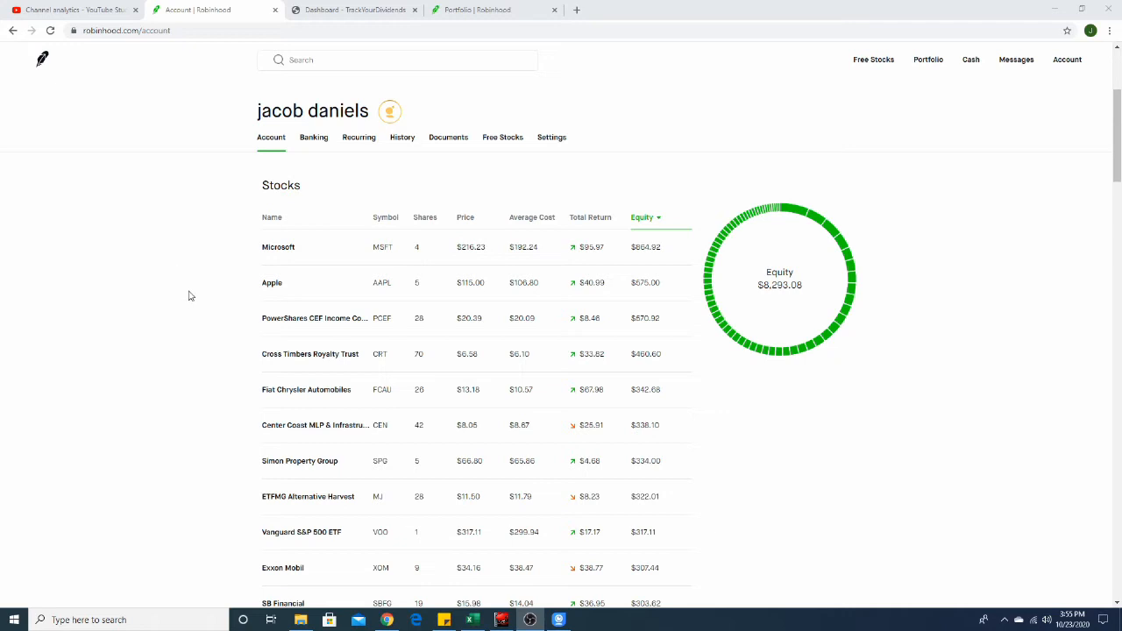
pyautogui.moveTo(193, 294)
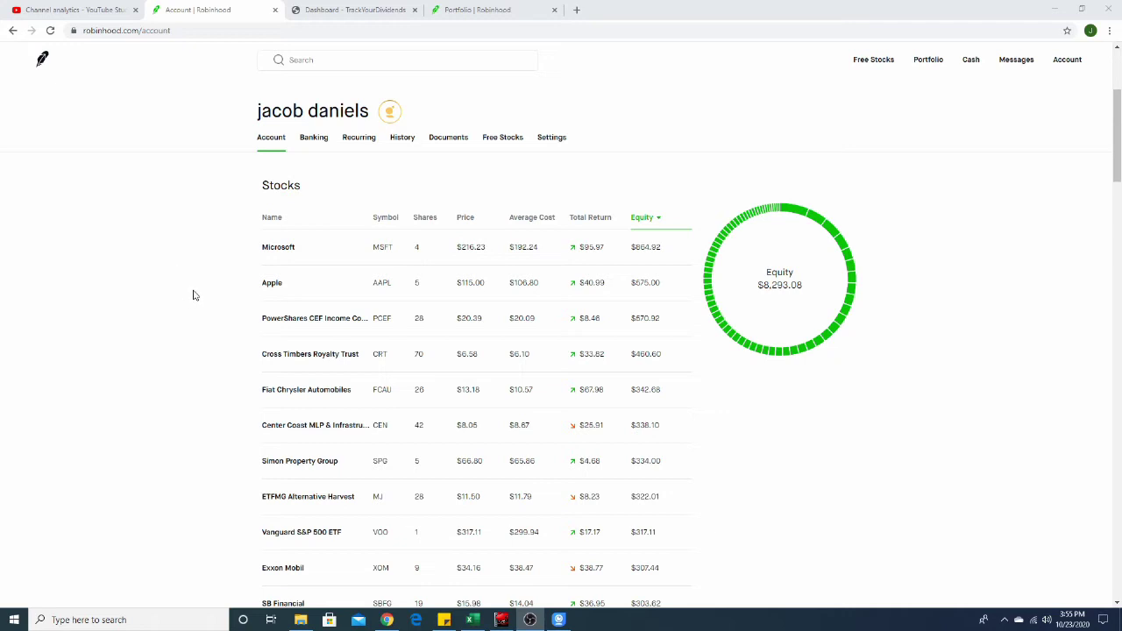
pyautogui.moveTo(215, 279)
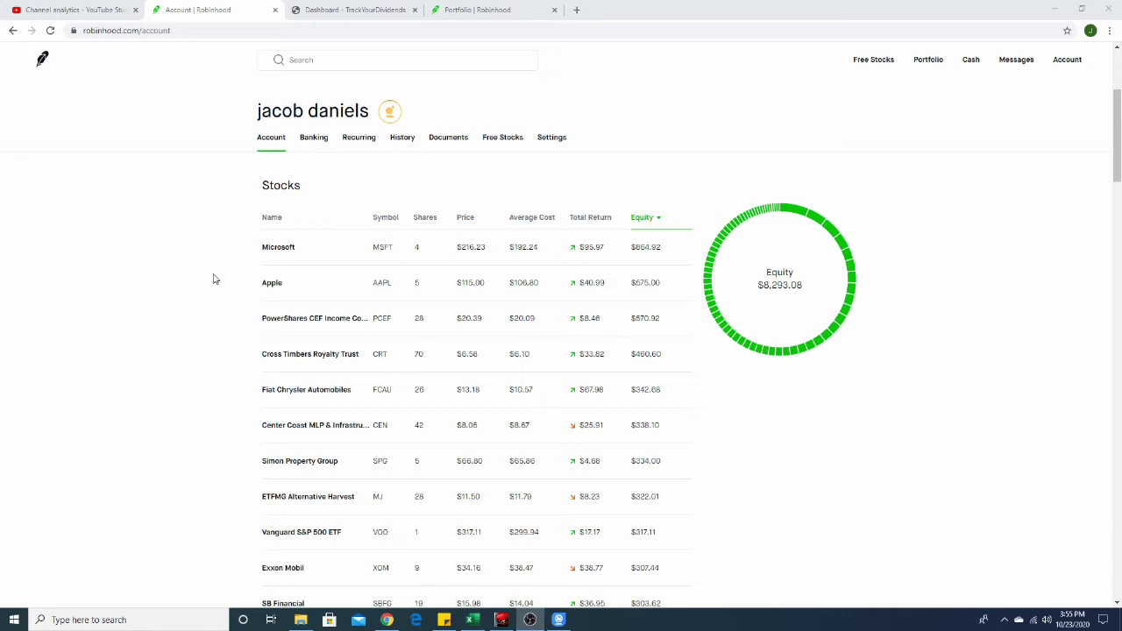
pyautogui.moveTo(194, 306)
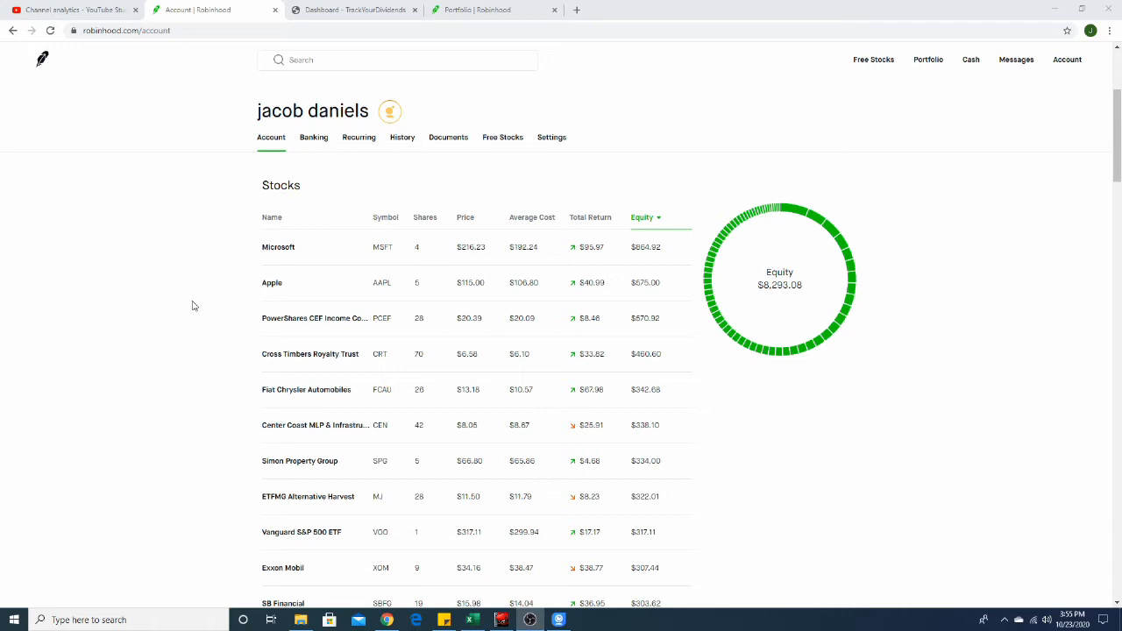
pyautogui.moveTo(206, 311)
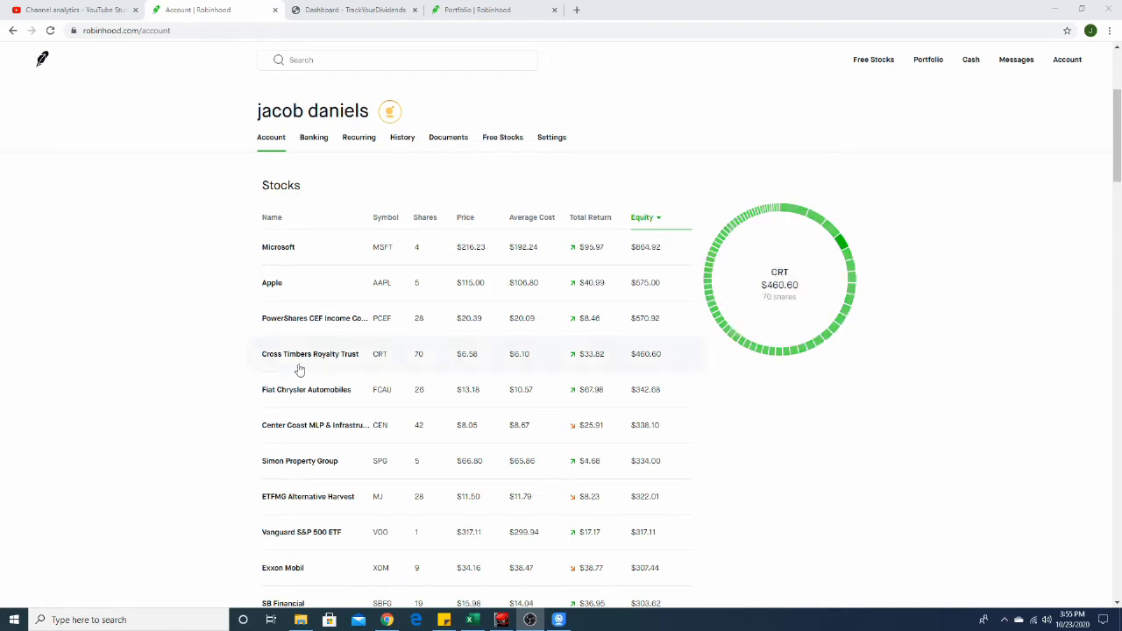
pyautogui.moveTo(292, 359)
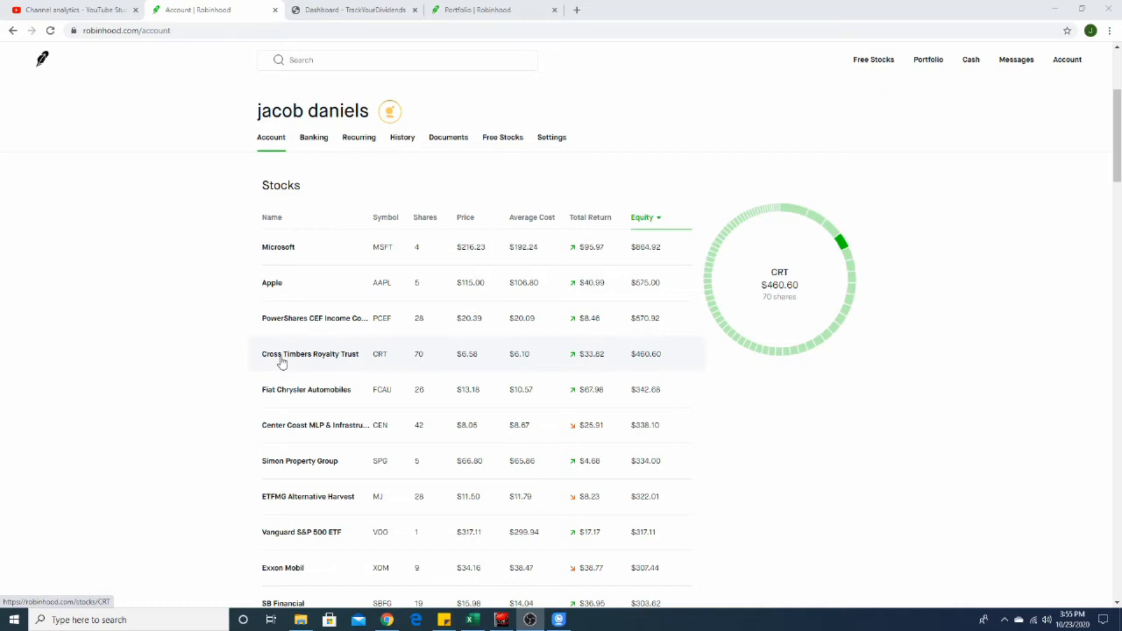
pyautogui.moveTo(289, 353)
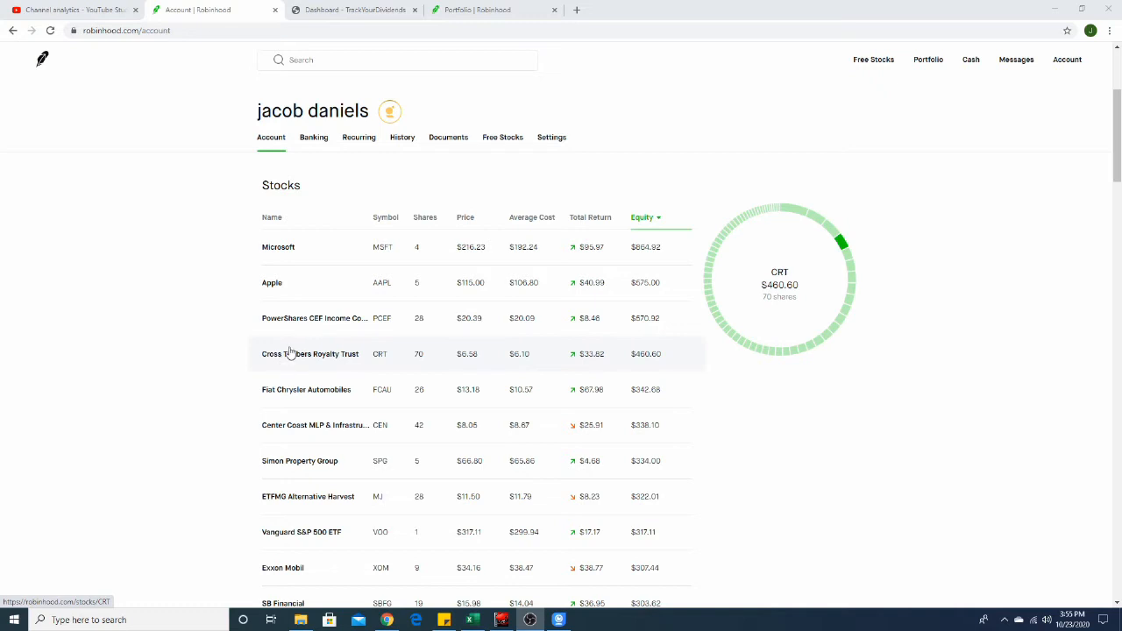
pyautogui.moveTo(47, 268)
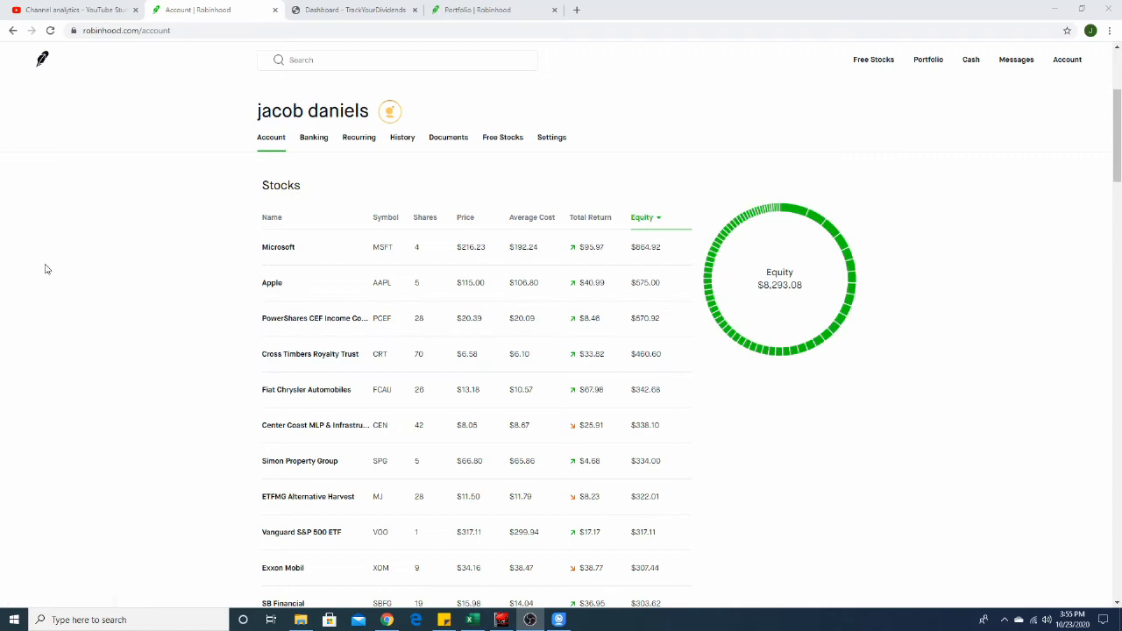
pyautogui.moveTo(105, 277)
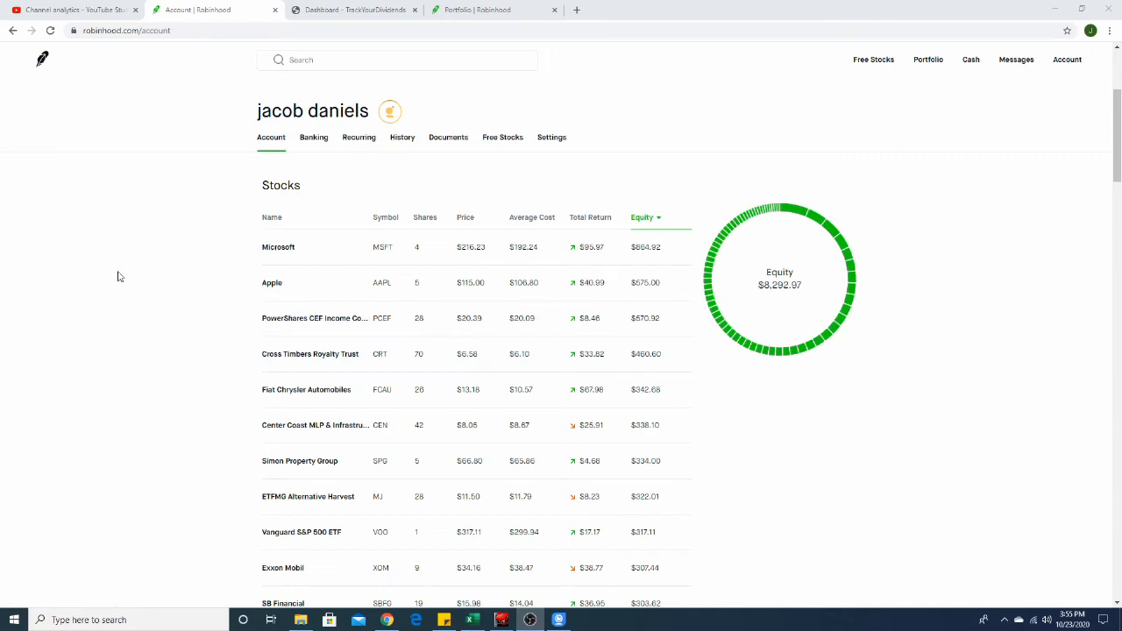
pyautogui.moveTo(233, 355)
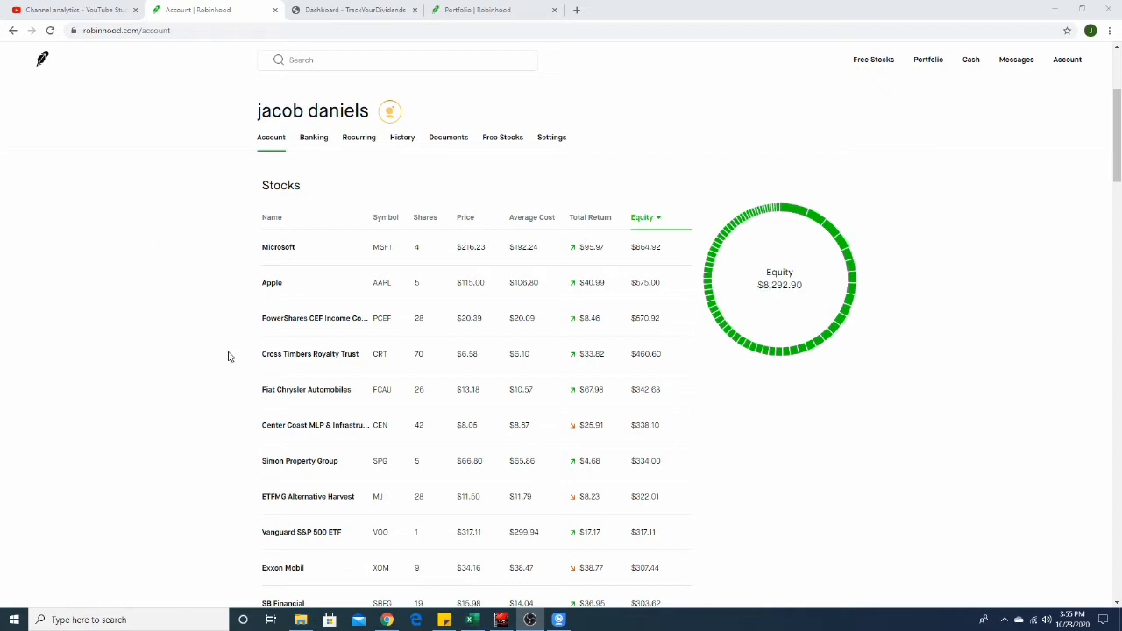
pyautogui.moveTo(213, 296)
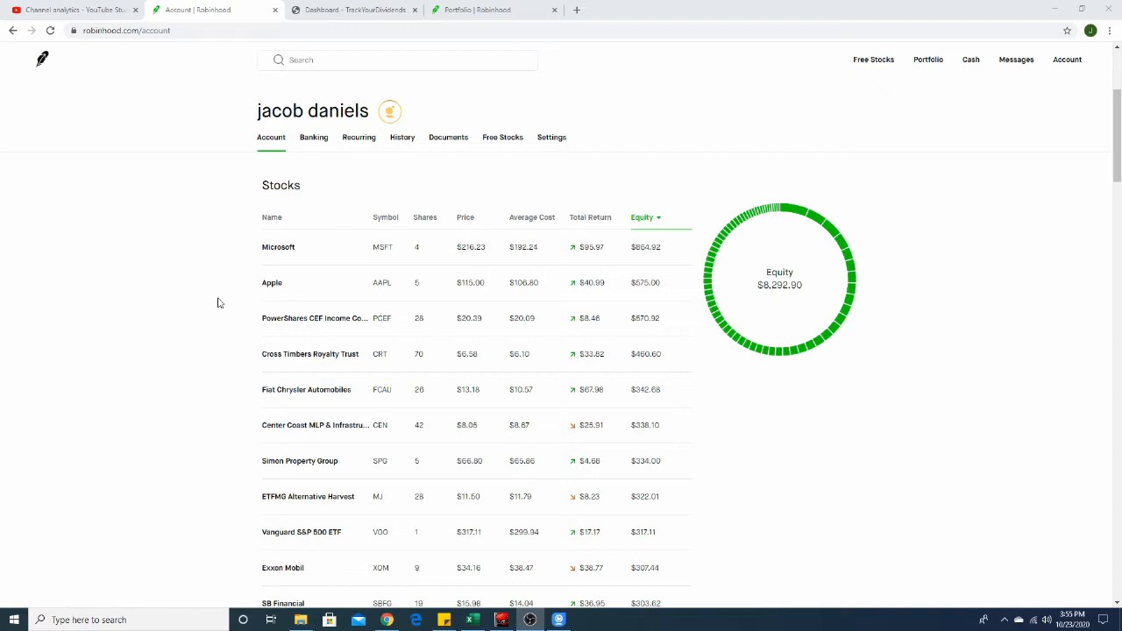
pyautogui.moveTo(220, 298)
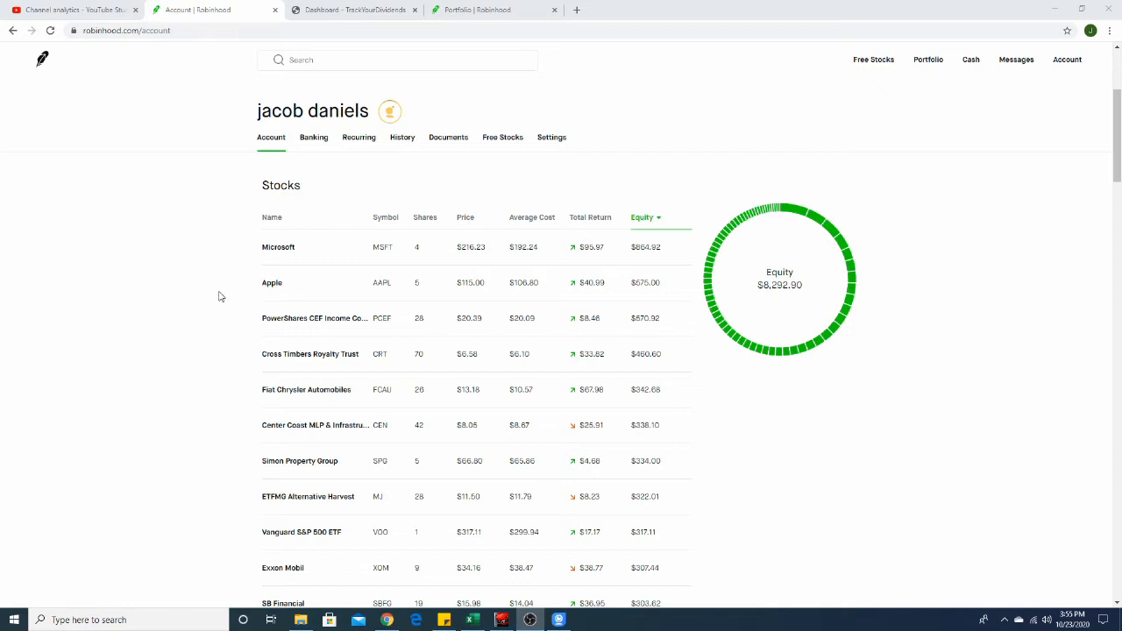
pyautogui.moveTo(234, 294)
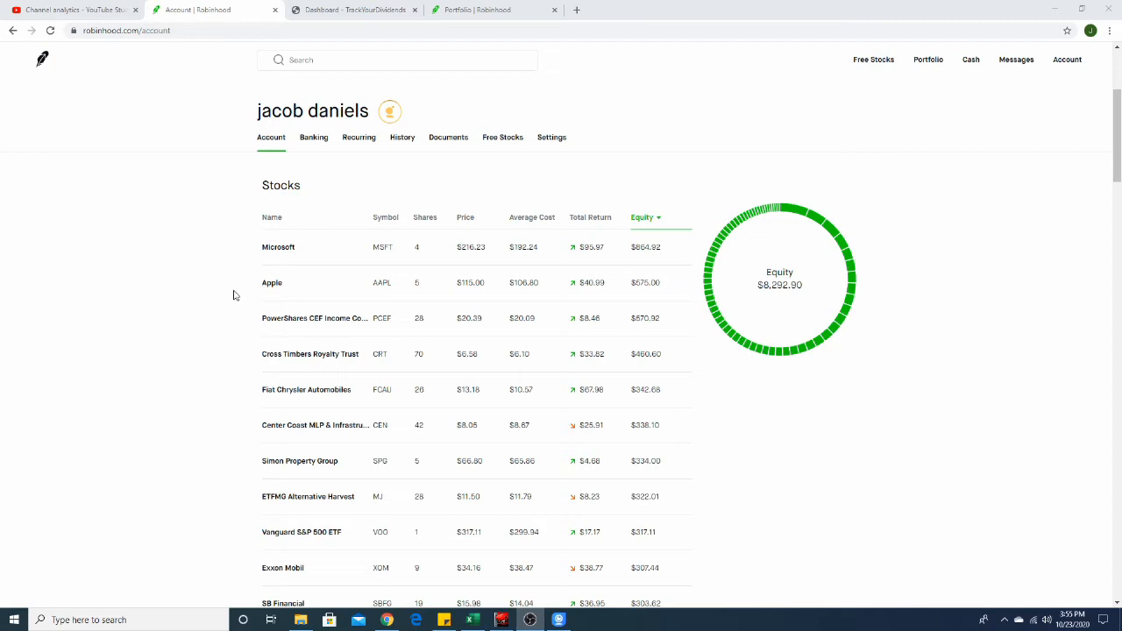
pyautogui.moveTo(237, 307)
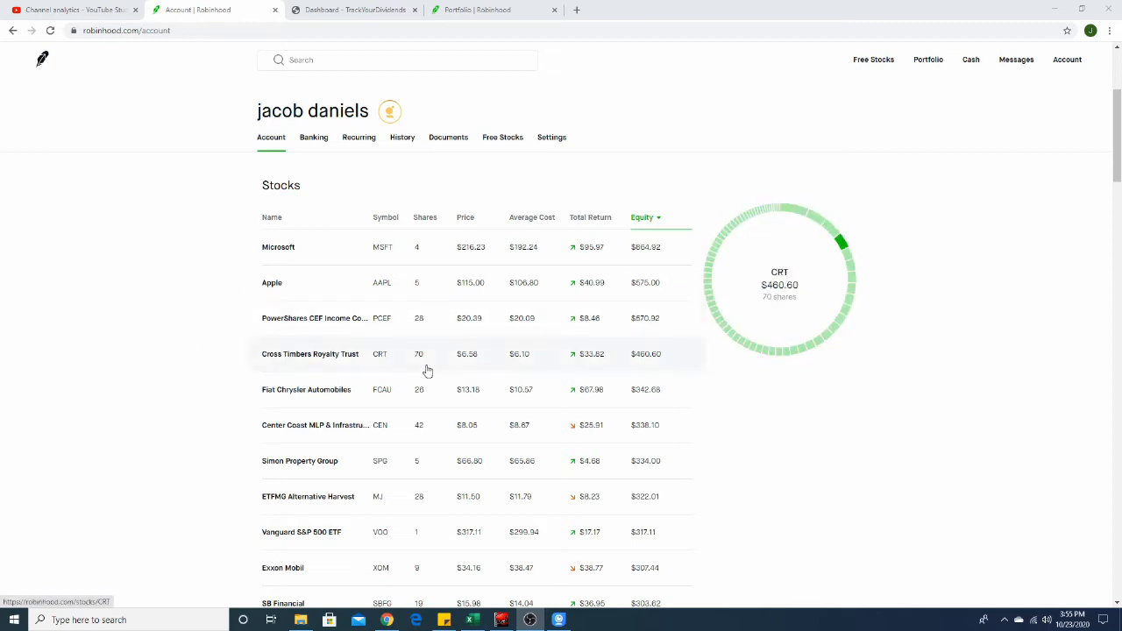
pyautogui.moveTo(154, 420)
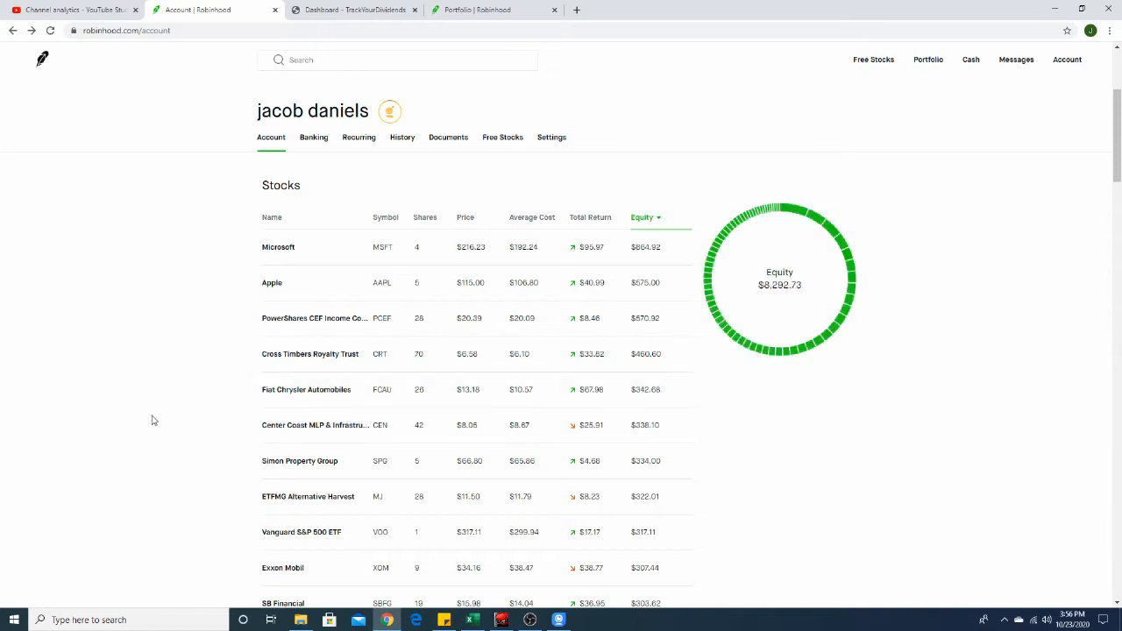
pyautogui.moveTo(162, 410)
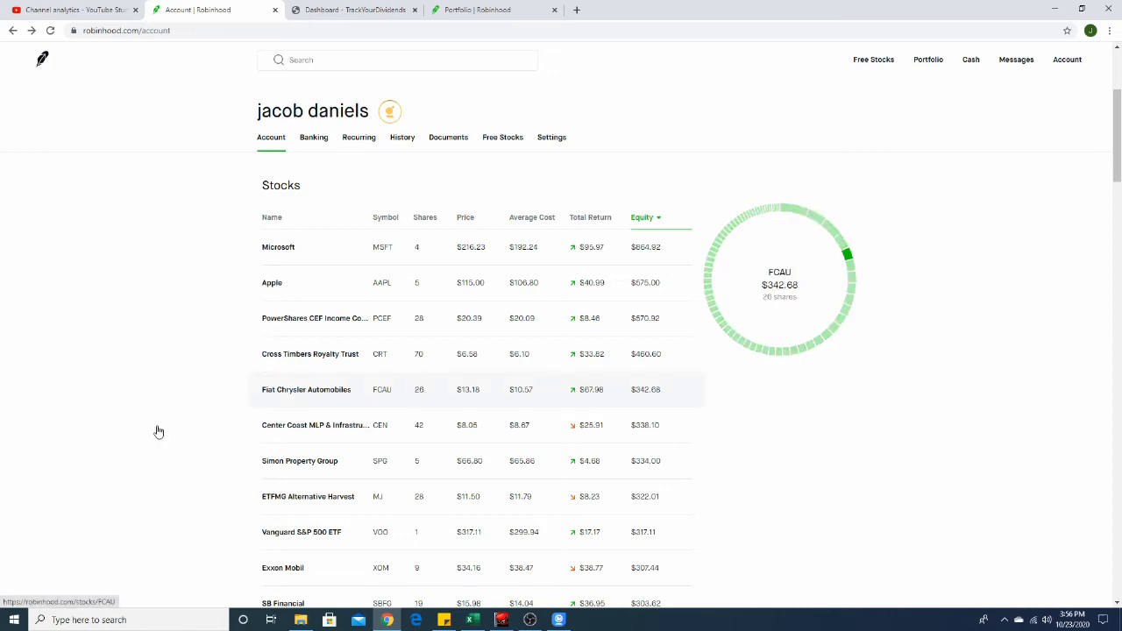
pyautogui.moveTo(136, 436)
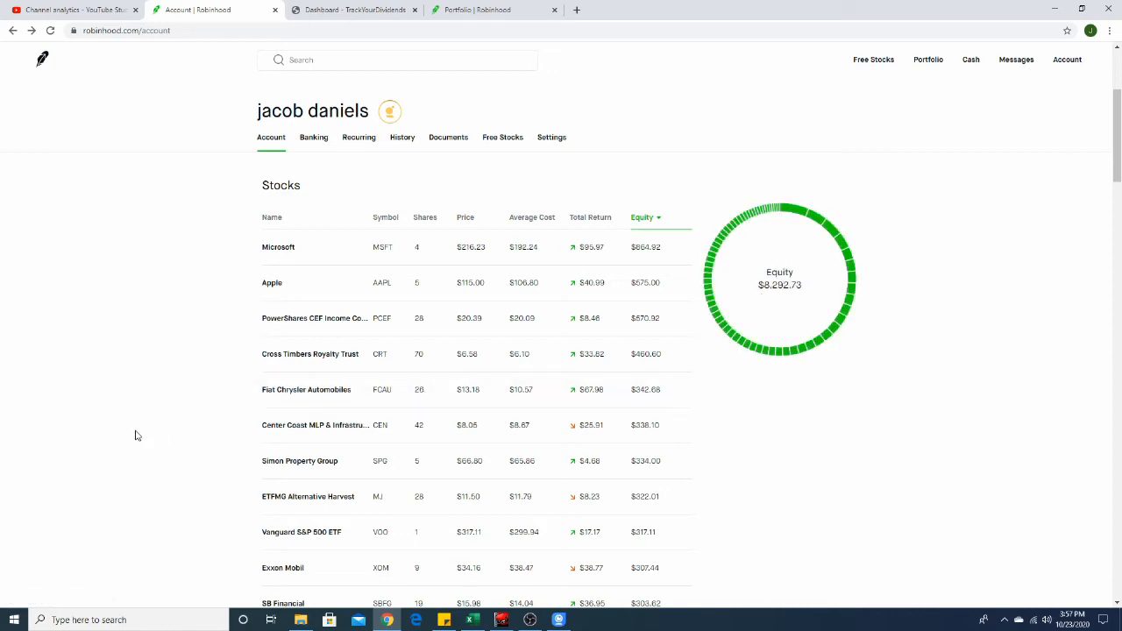
pyautogui.moveTo(179, 398)
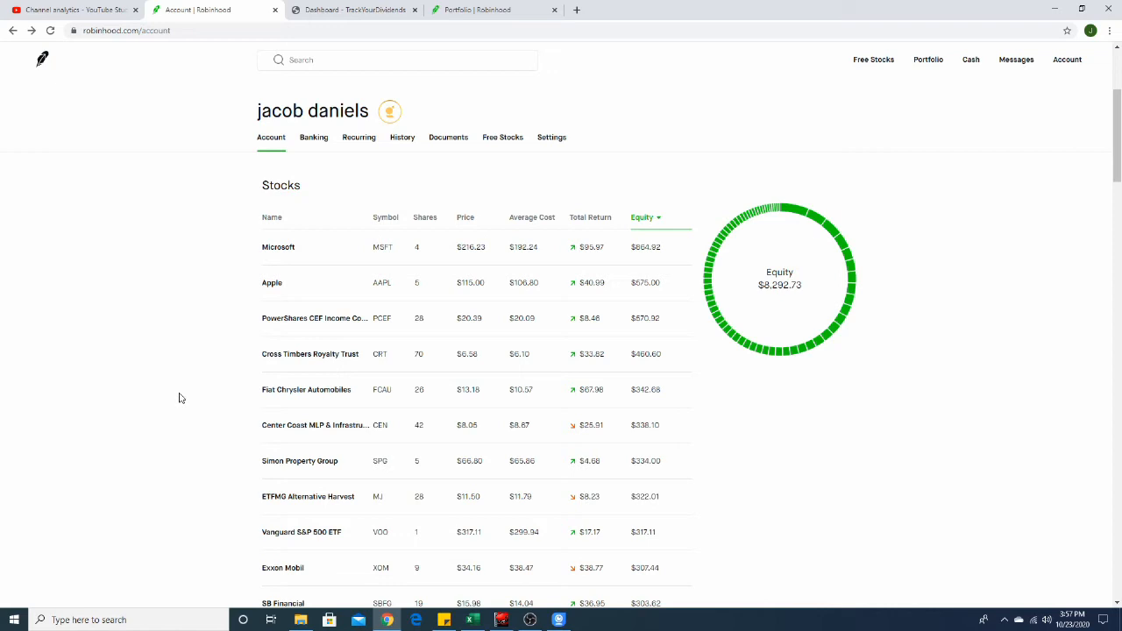
pyautogui.moveTo(537, 35)
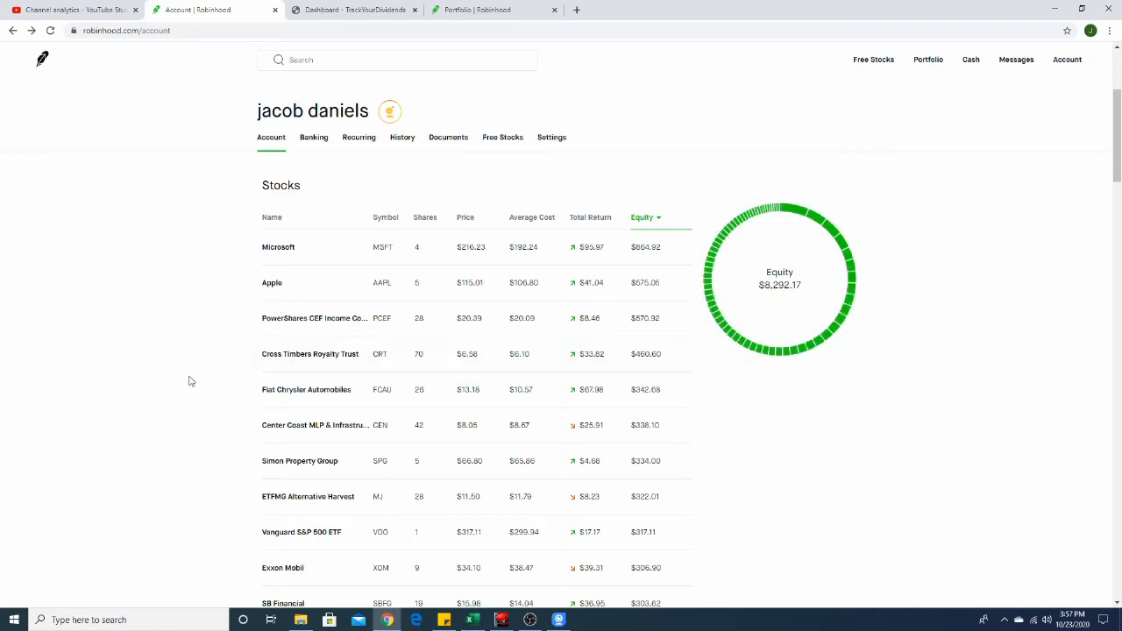
pyautogui.moveTo(207, 454)
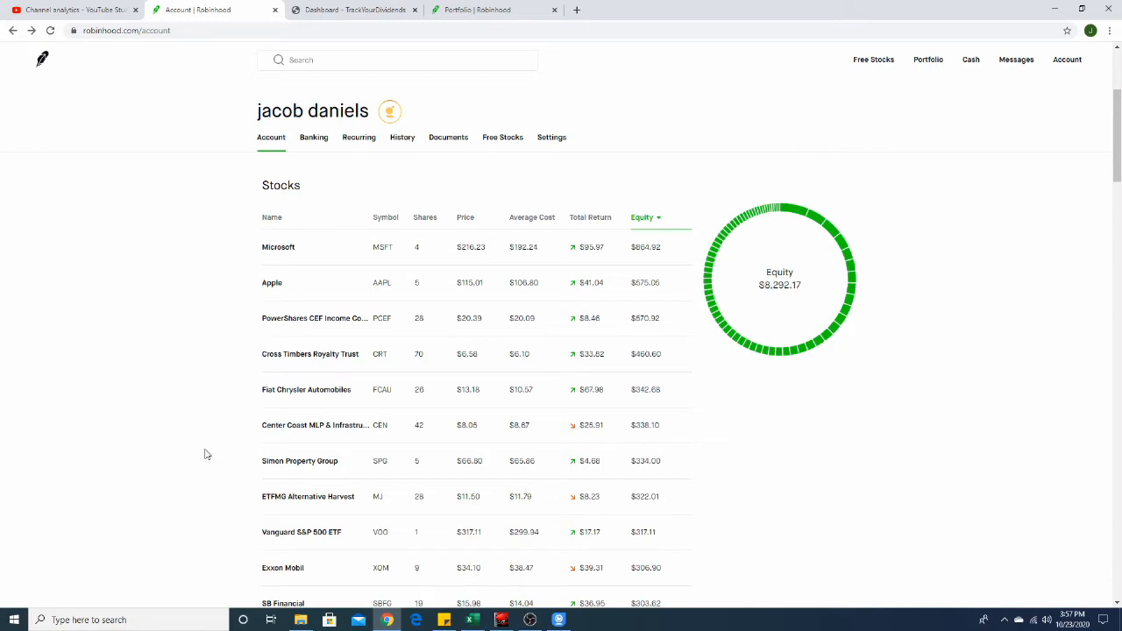
pyautogui.moveTo(244, 413)
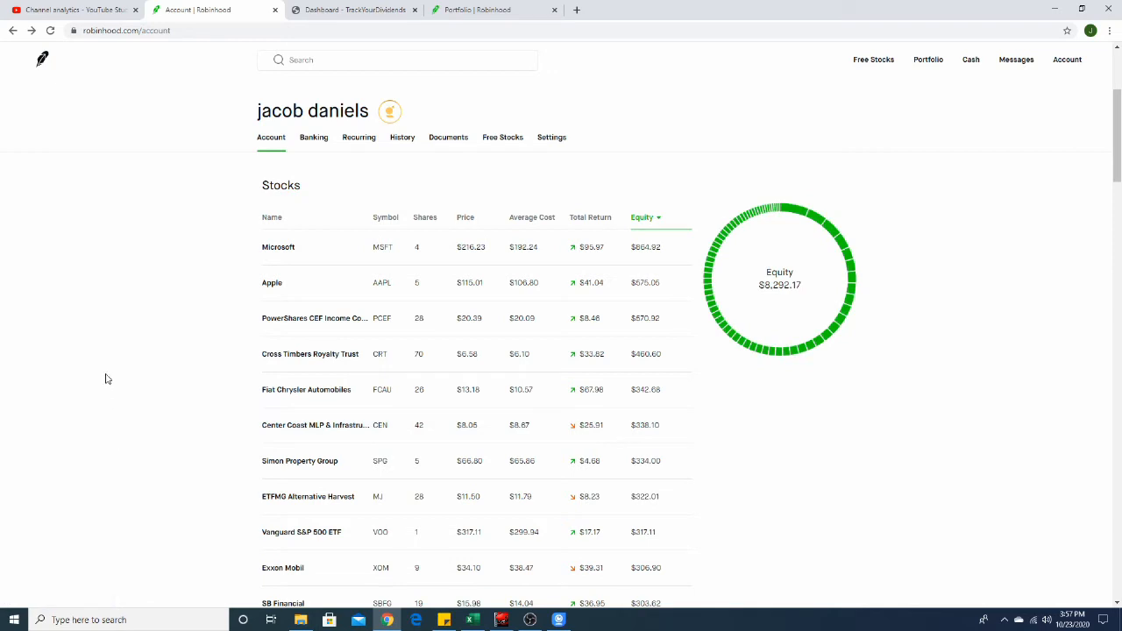
pyautogui.moveTo(247, 440)
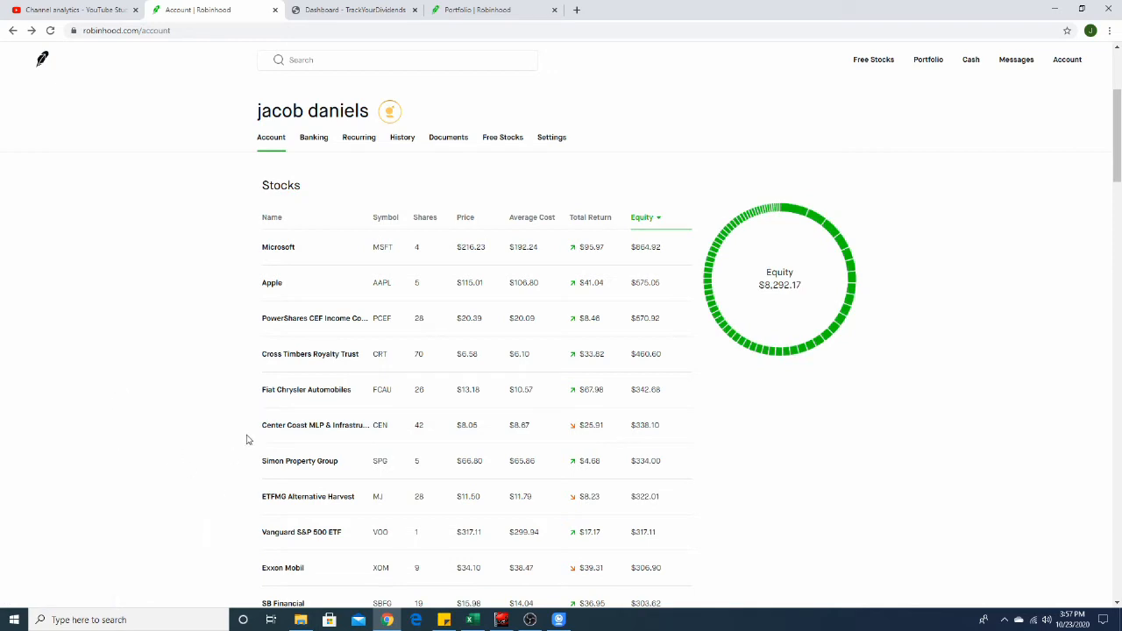
pyautogui.moveTo(175, 469)
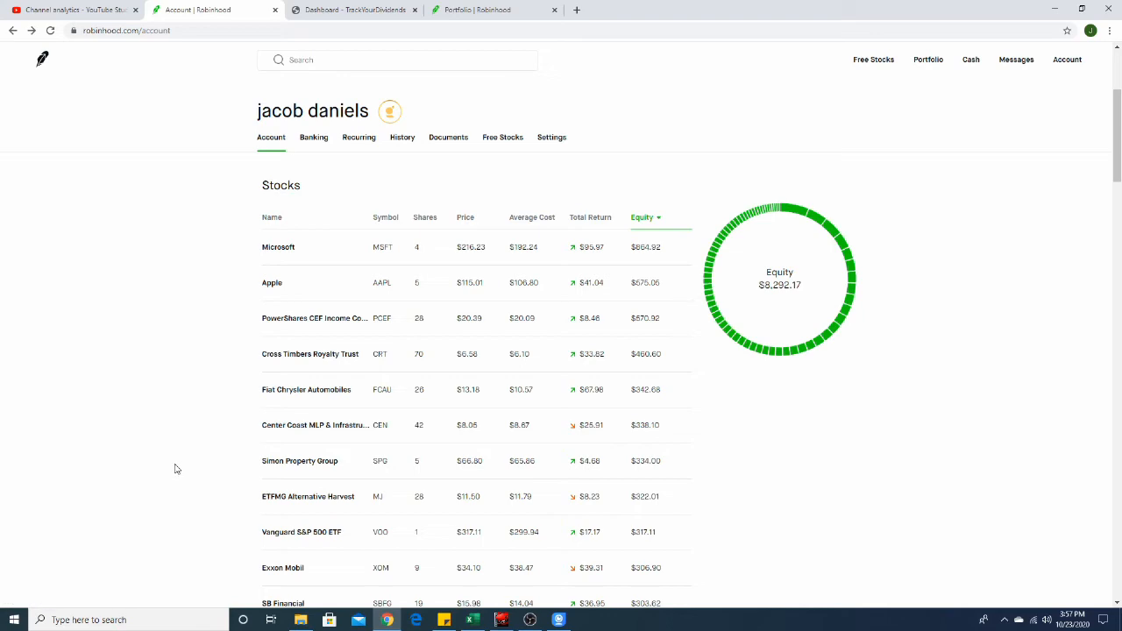
# Step: Bring up the Dividend Tracker and inspect the January and September total dividend SUM formulas
pyautogui.click(472, 620)
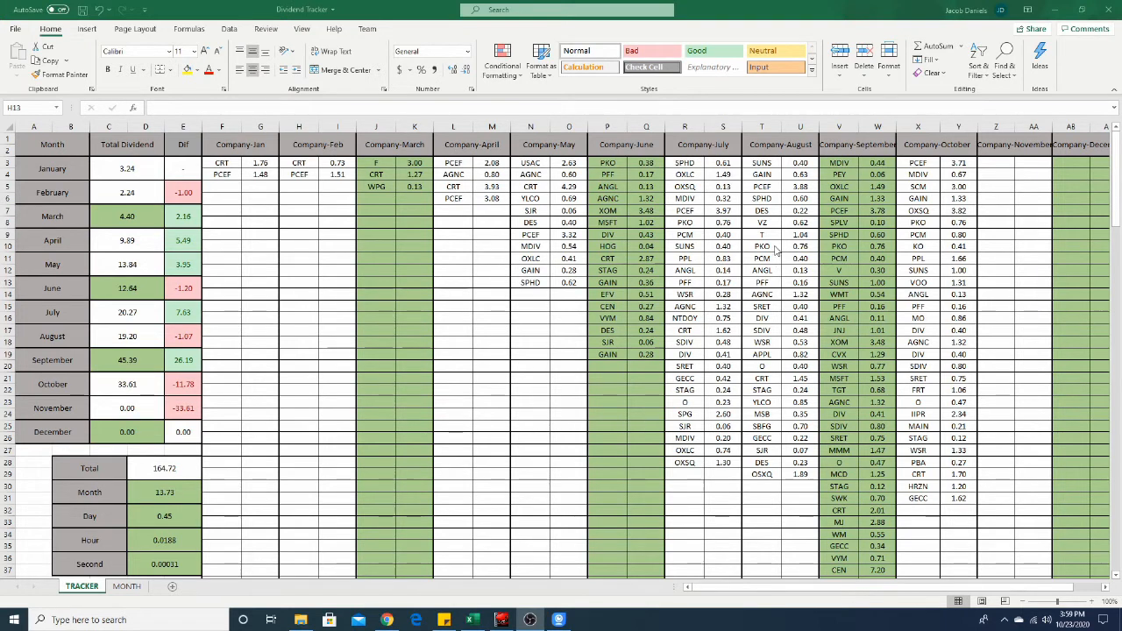
pyautogui.moveTo(254, 152)
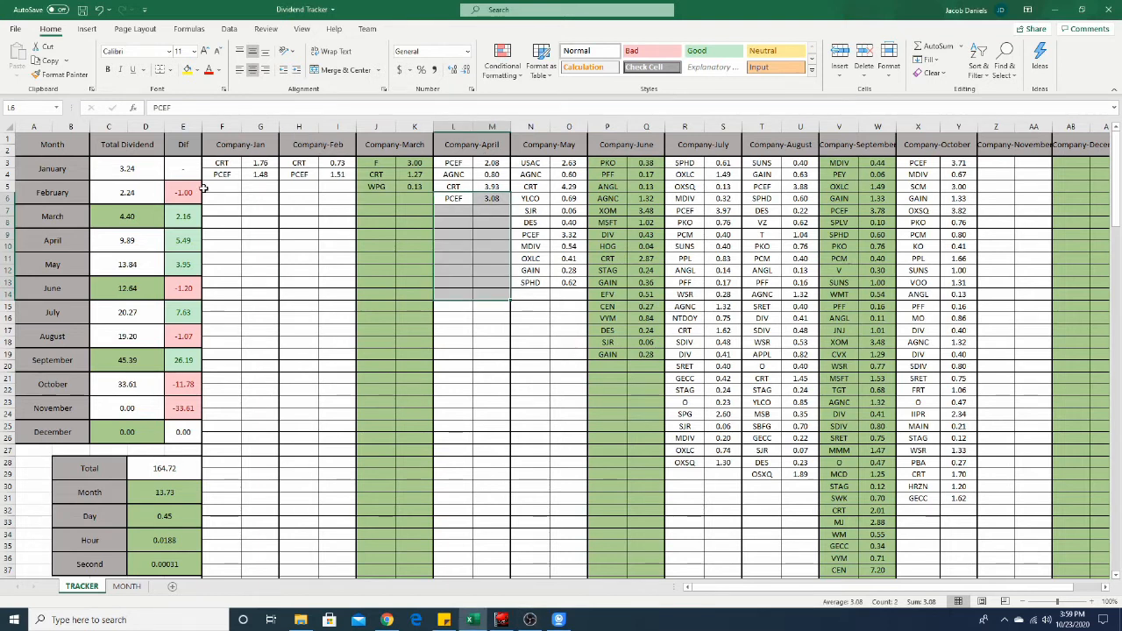
pyautogui.moveTo(104, 293)
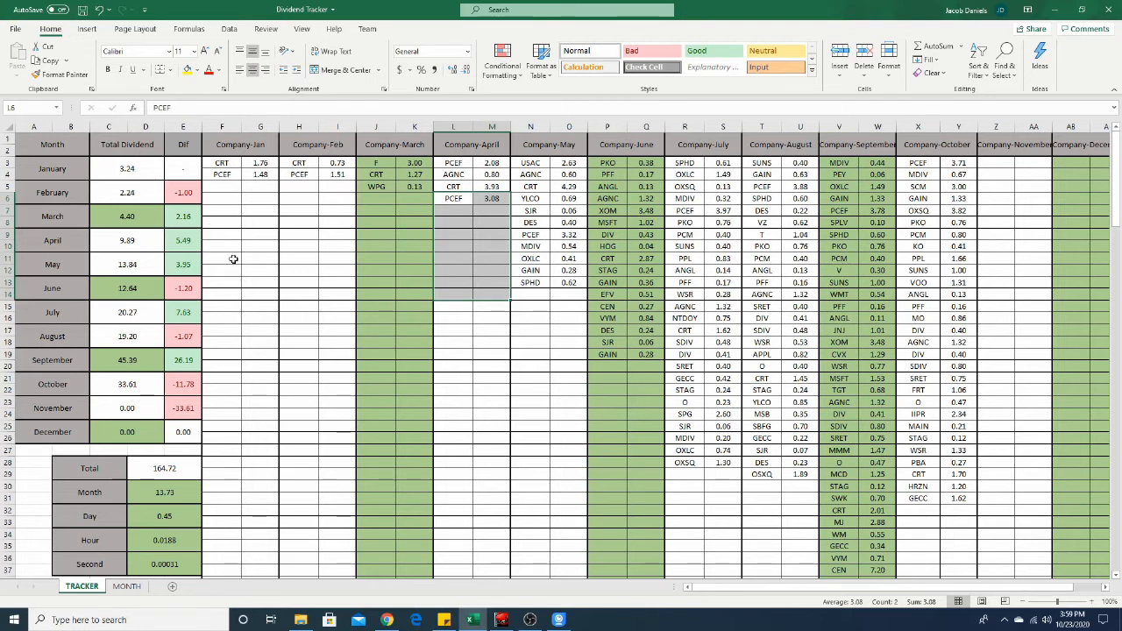
pyautogui.moveTo(226, 326)
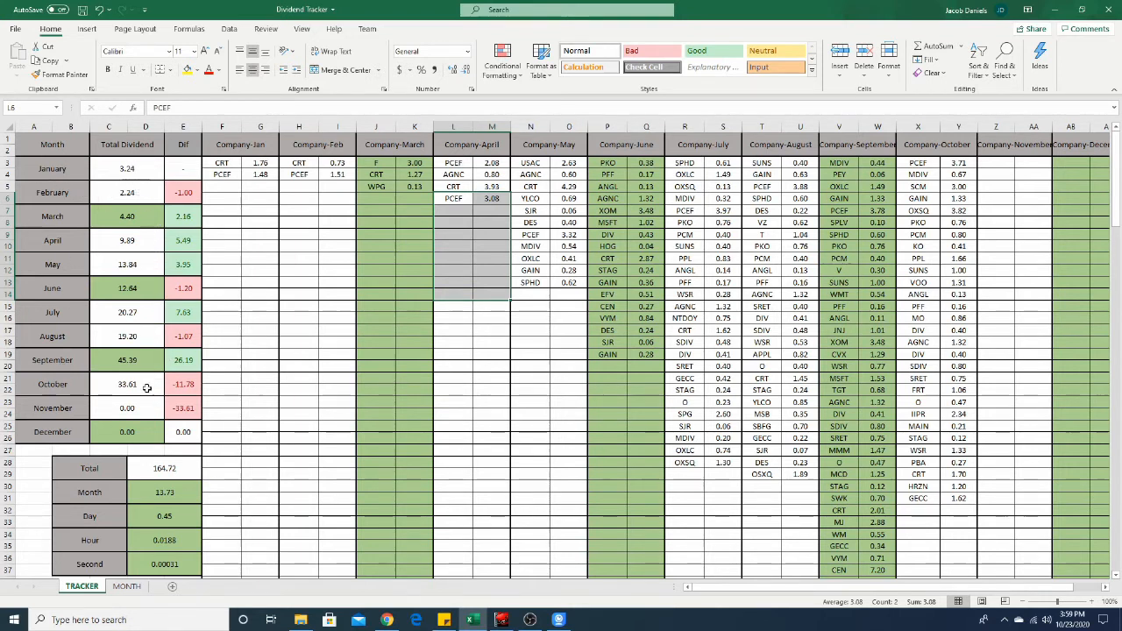
pyautogui.click(108, 168)
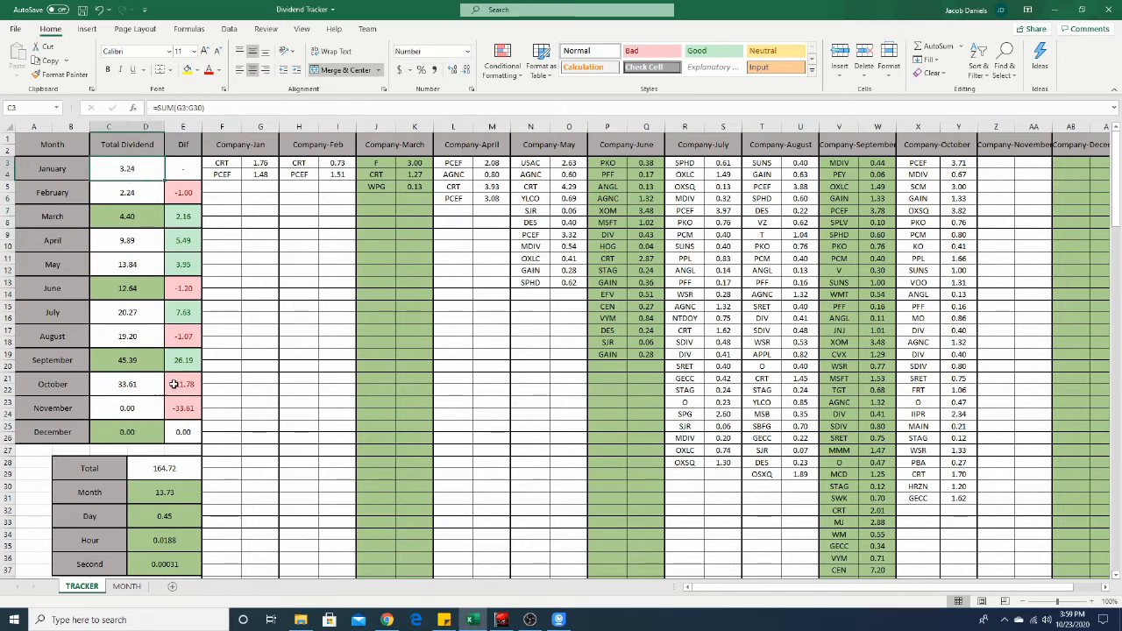
pyautogui.click(107, 359)
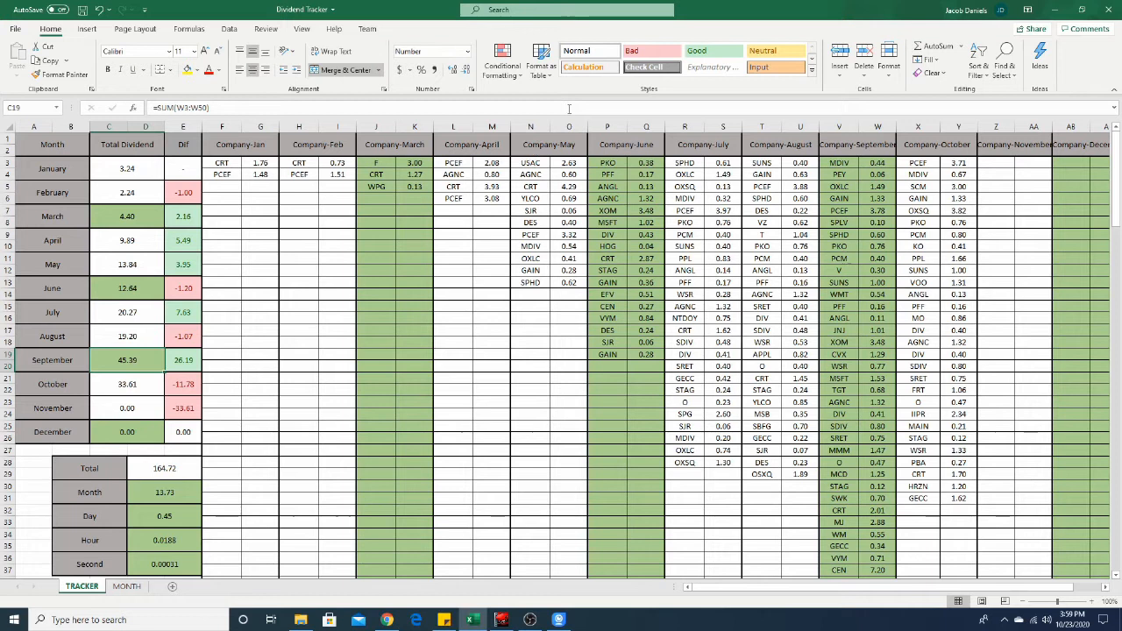
pyautogui.moveTo(420, 358)
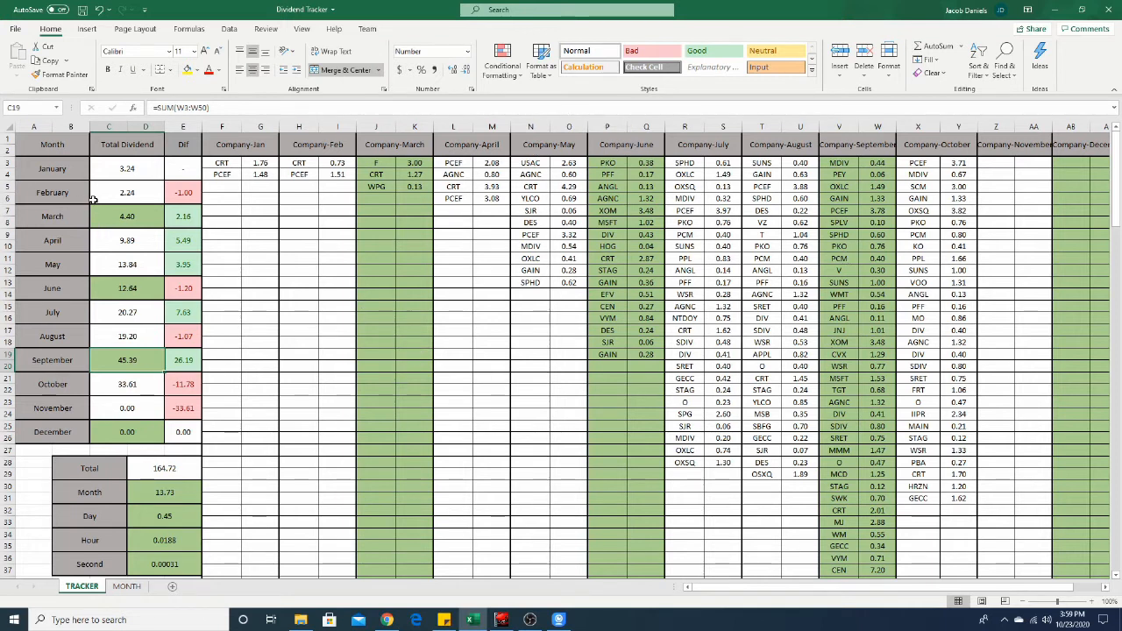
pyautogui.moveTo(111, 166)
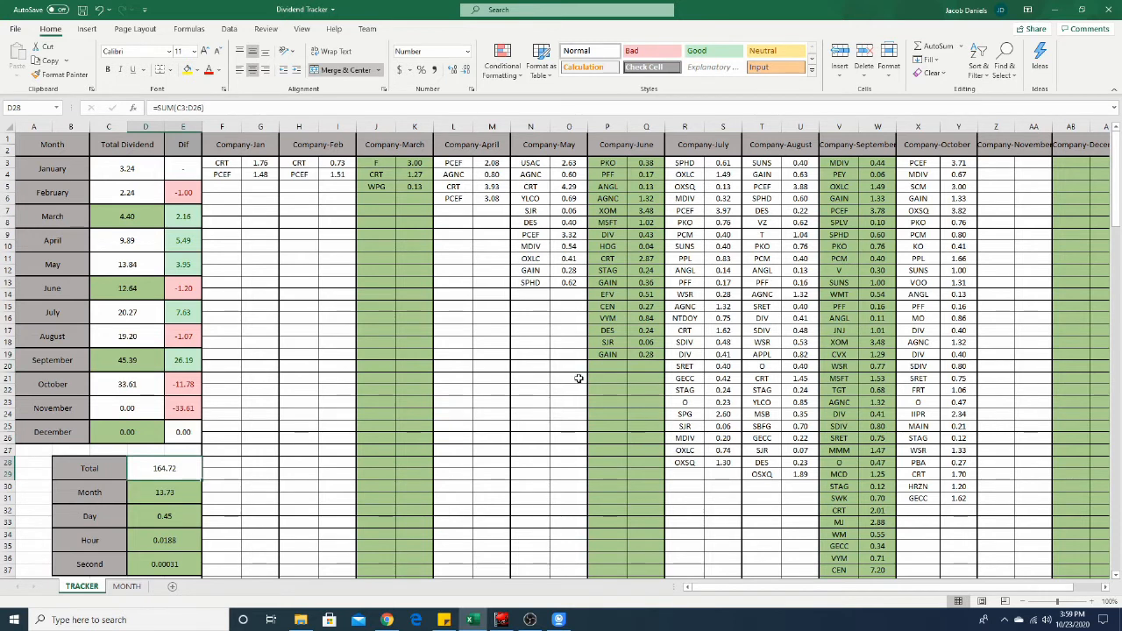
pyautogui.moveTo(652, 388)
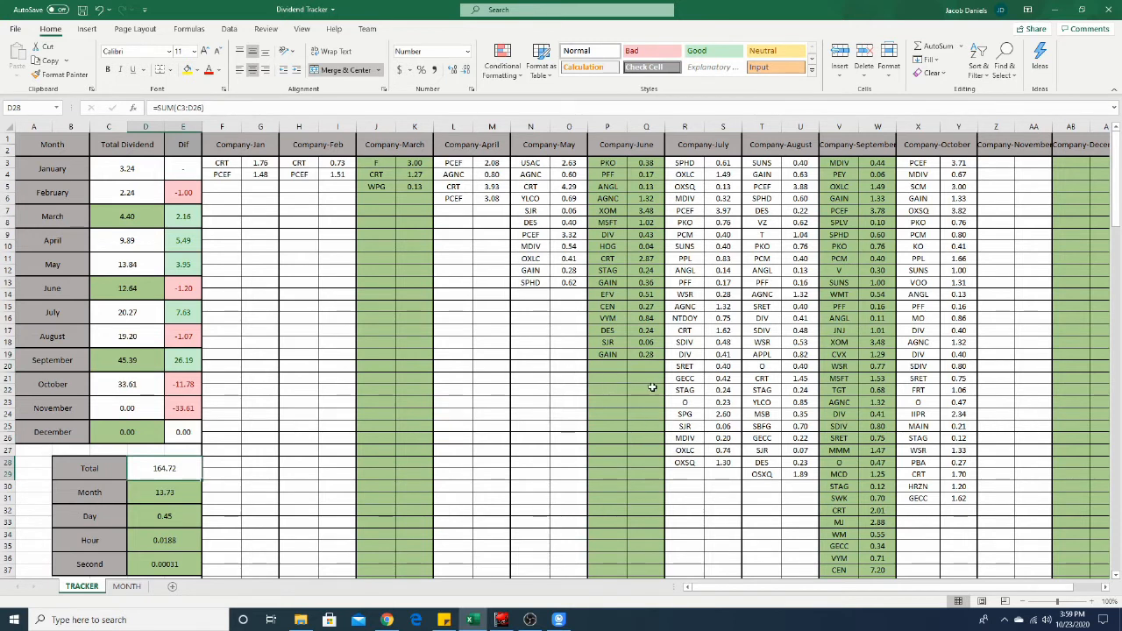
pyautogui.moveTo(735, 356)
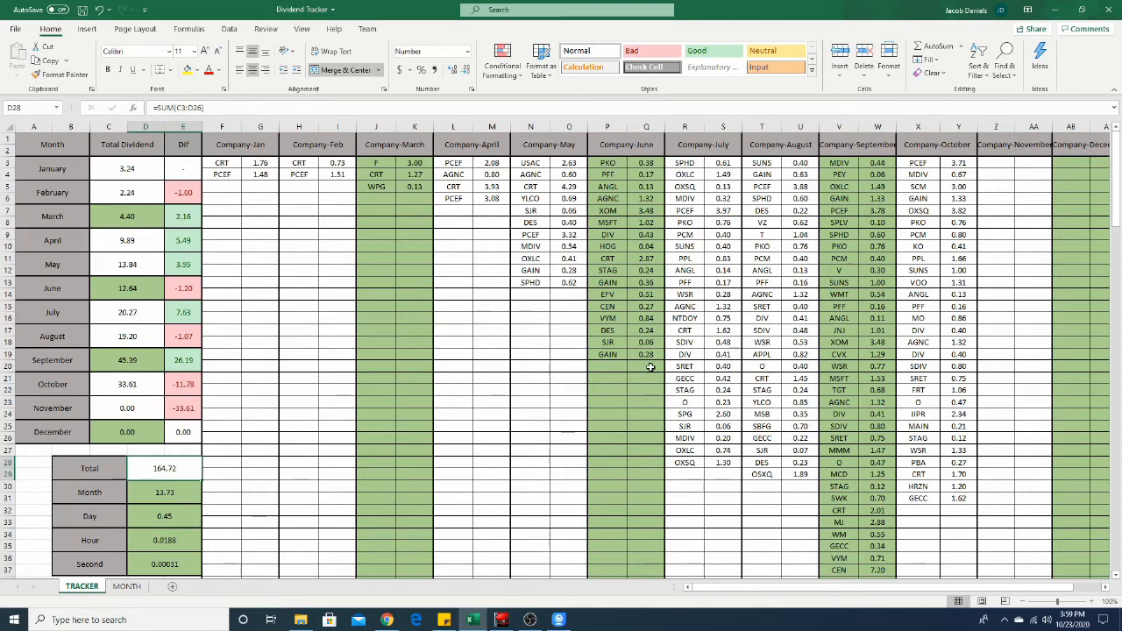
pyautogui.moveTo(437, 318)
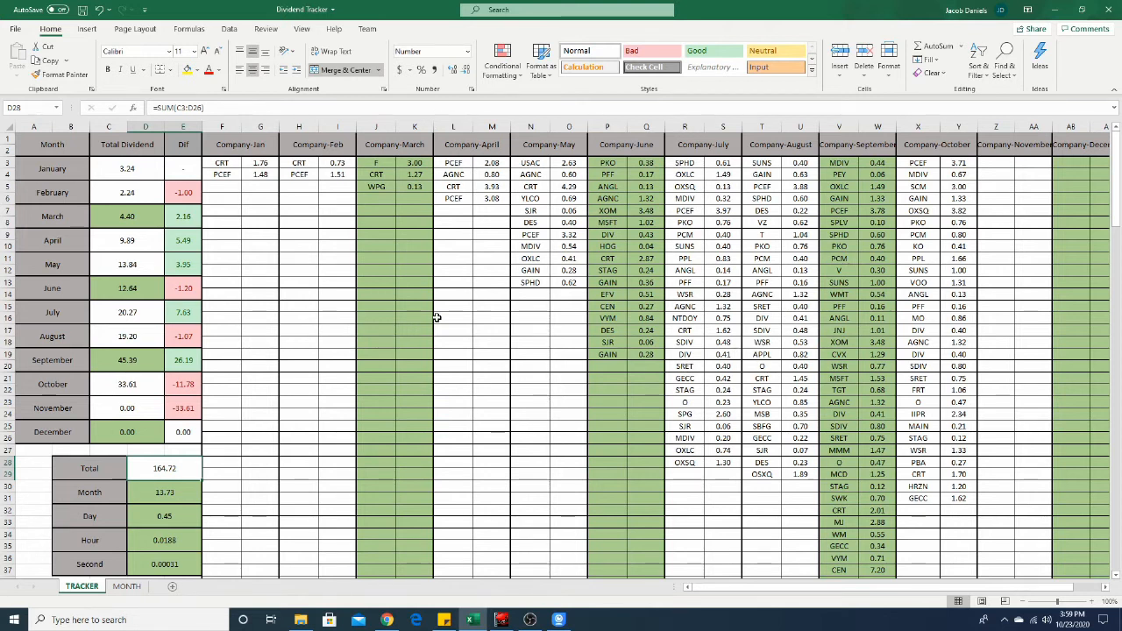
pyautogui.moveTo(500, 299)
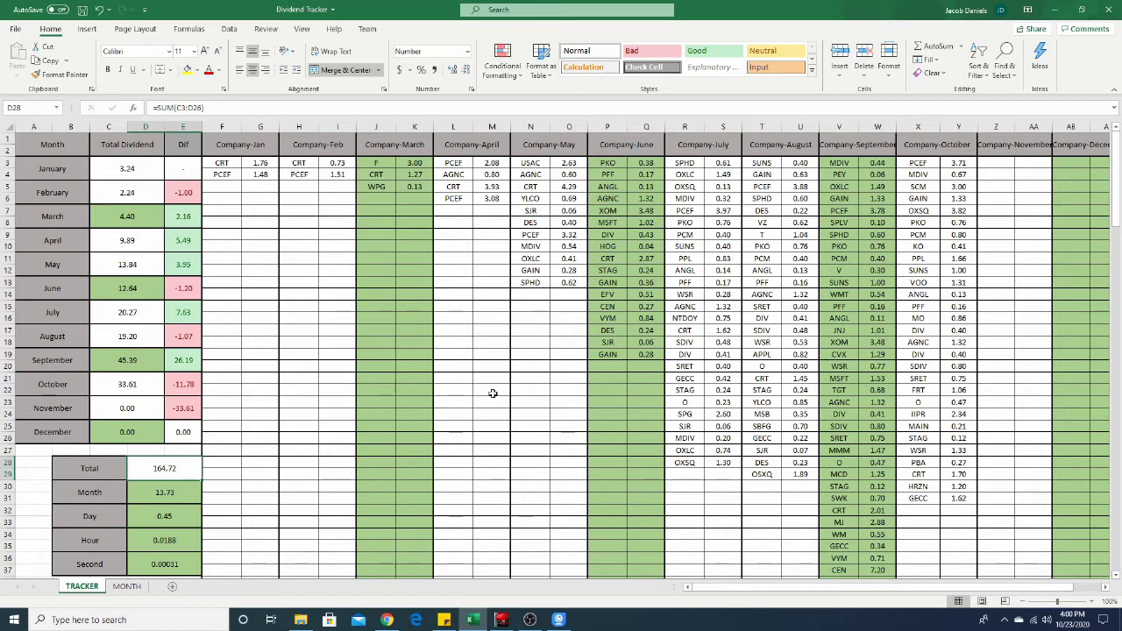
pyautogui.click(127, 313)
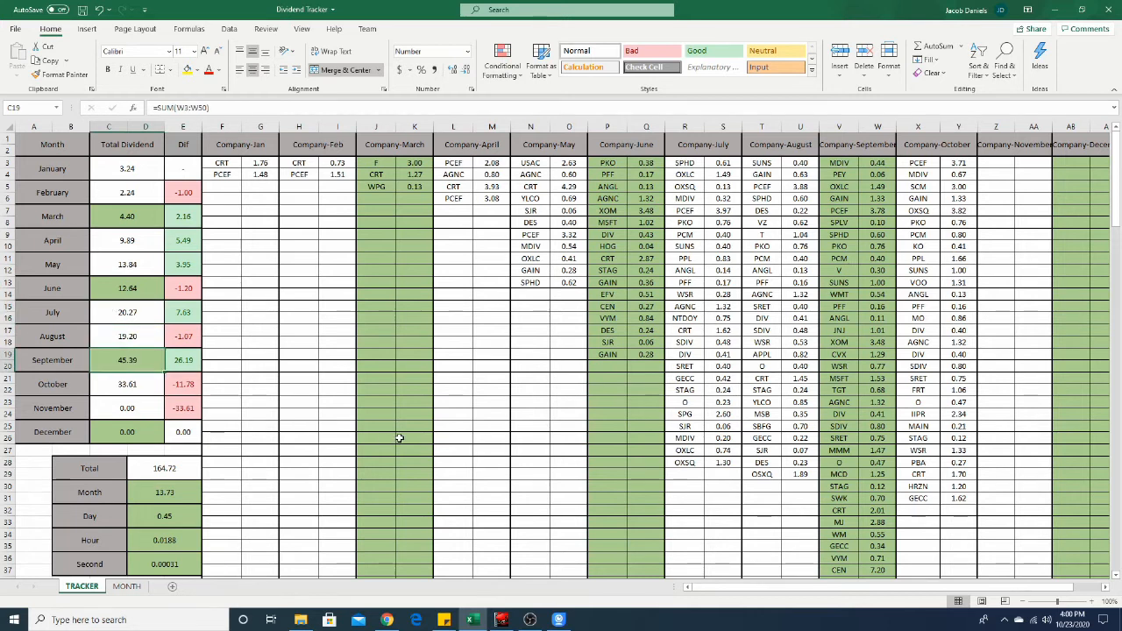
pyautogui.moveTo(599, 399)
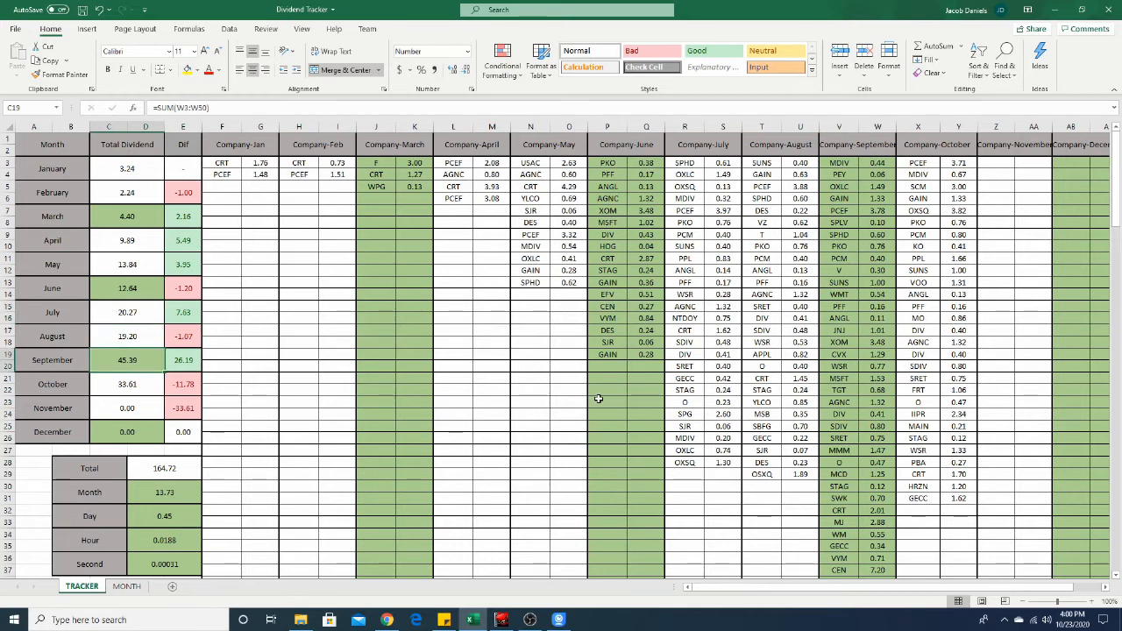
pyautogui.scroll(-3)
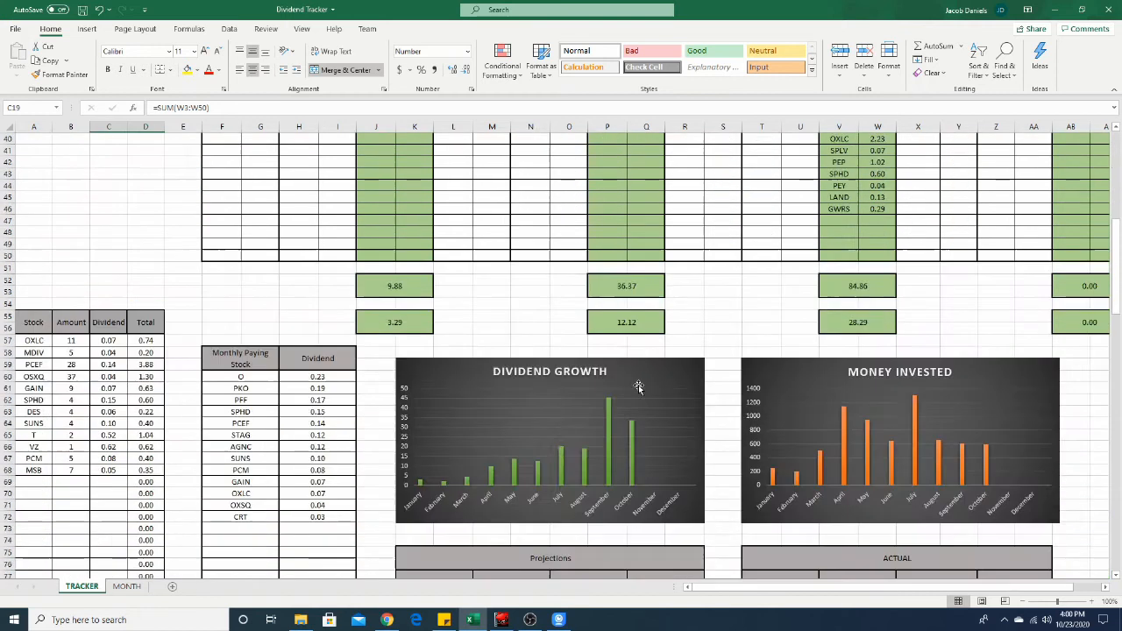
pyautogui.scroll(-3)
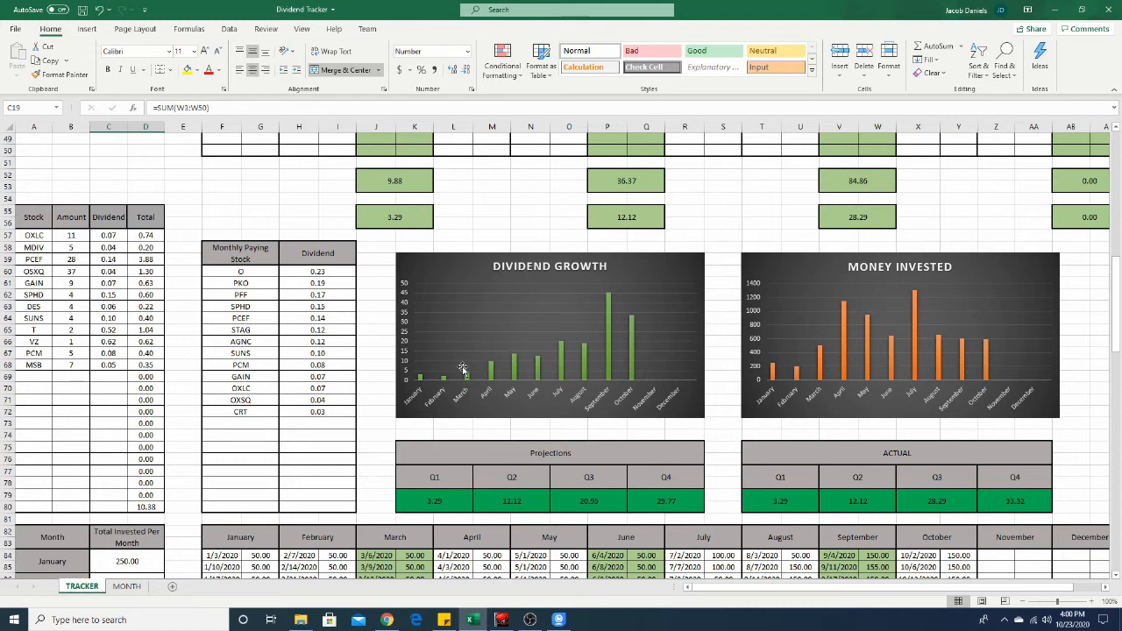
pyautogui.moveTo(566, 367)
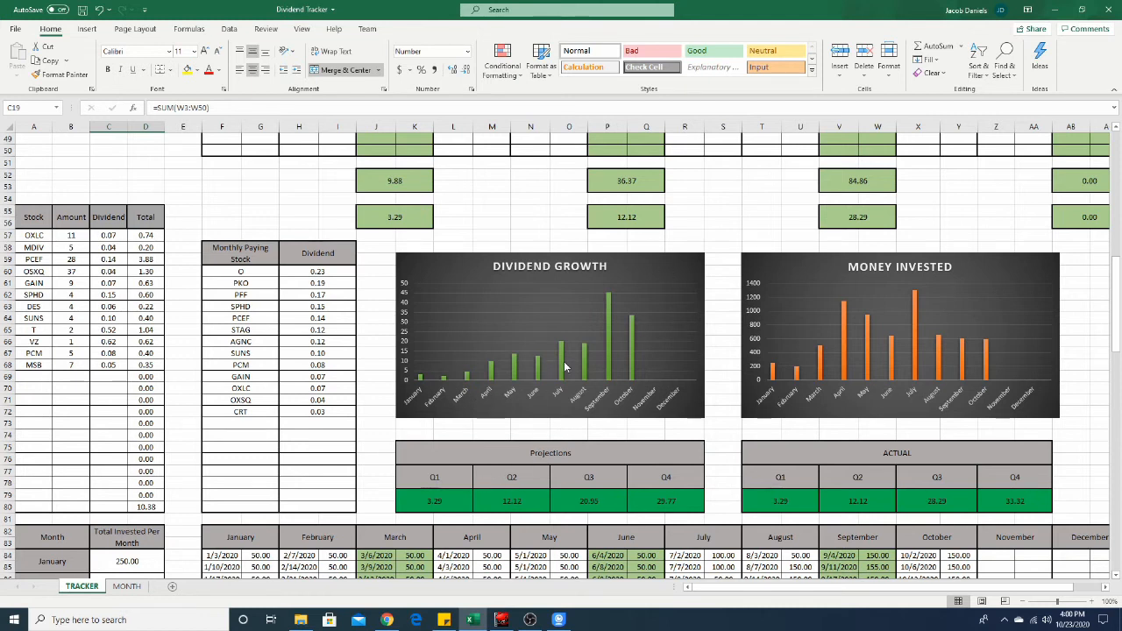
pyautogui.scroll(-3)
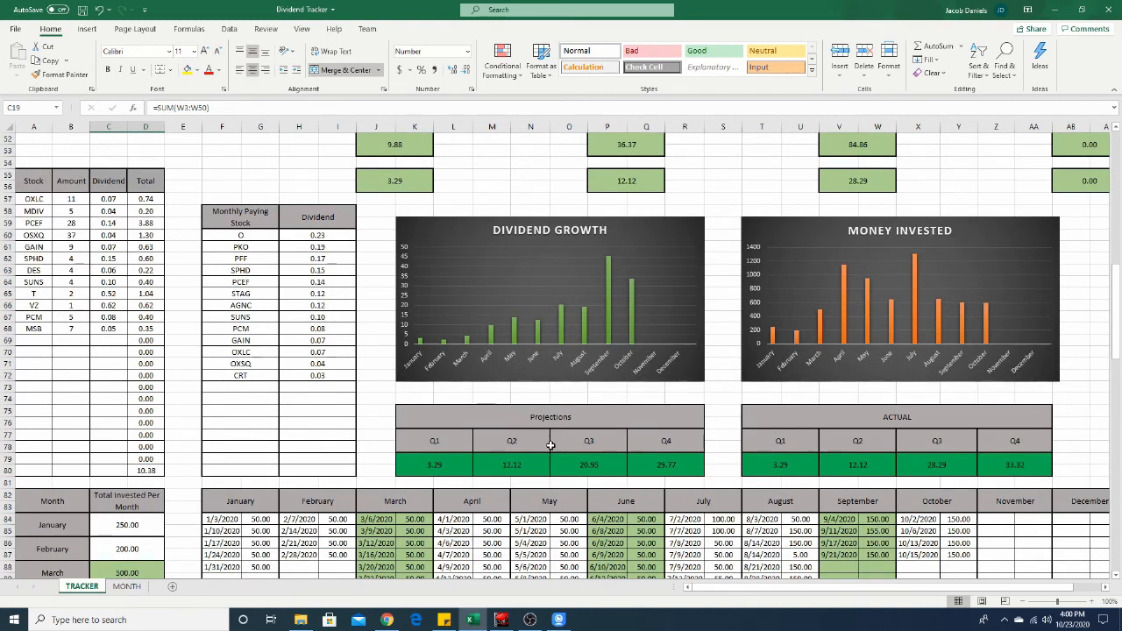
pyautogui.moveTo(495, 479)
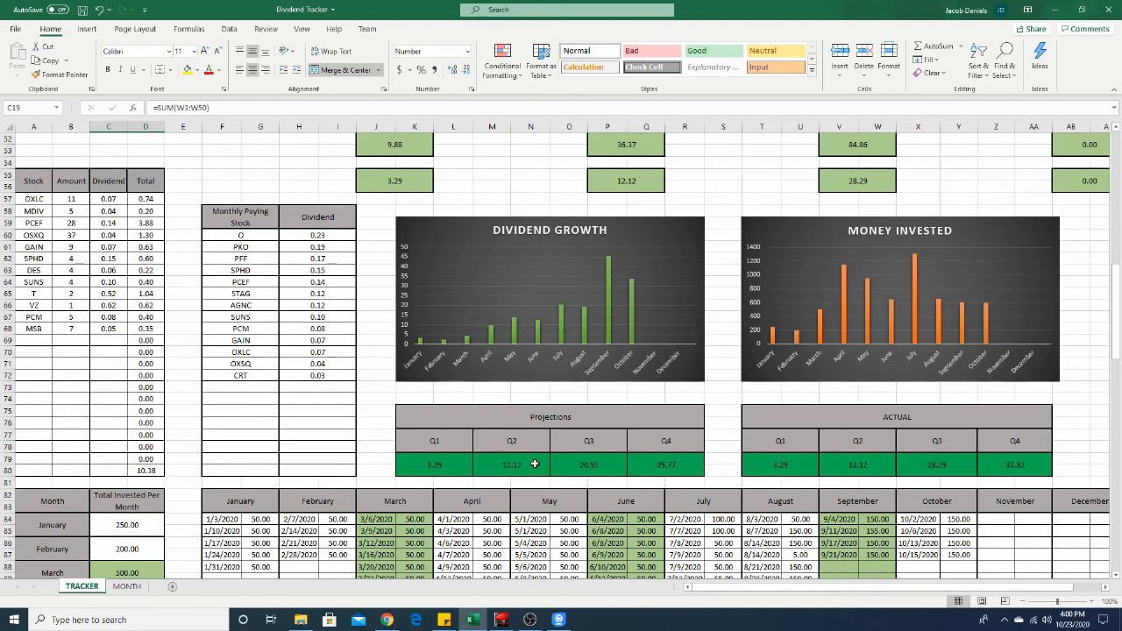
pyautogui.moveTo(579, 482)
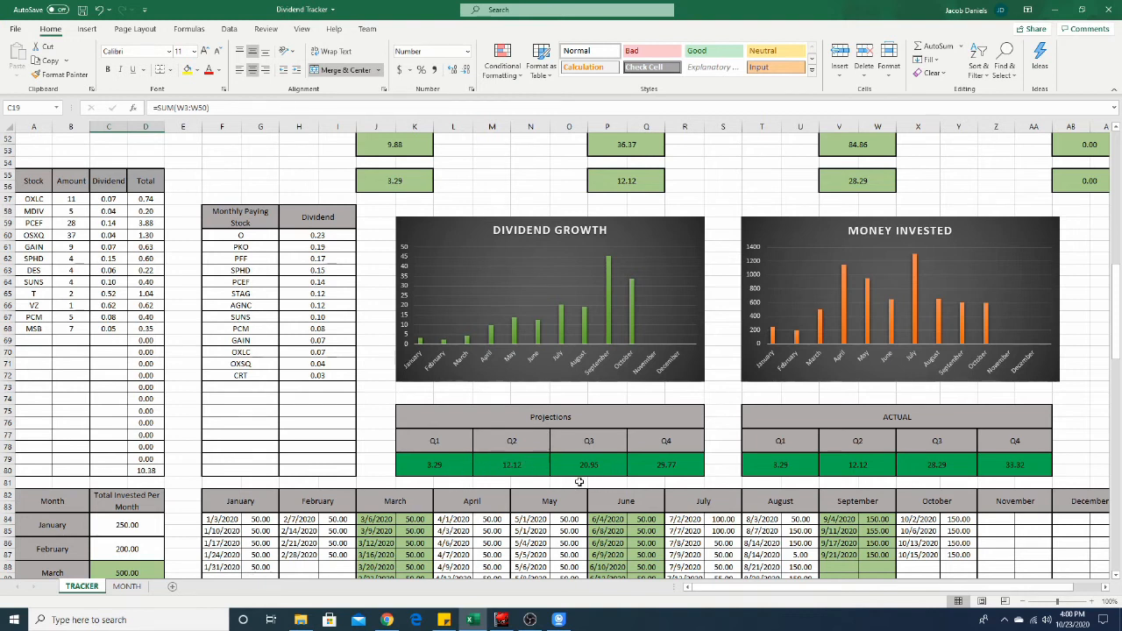
pyautogui.moveTo(608, 498)
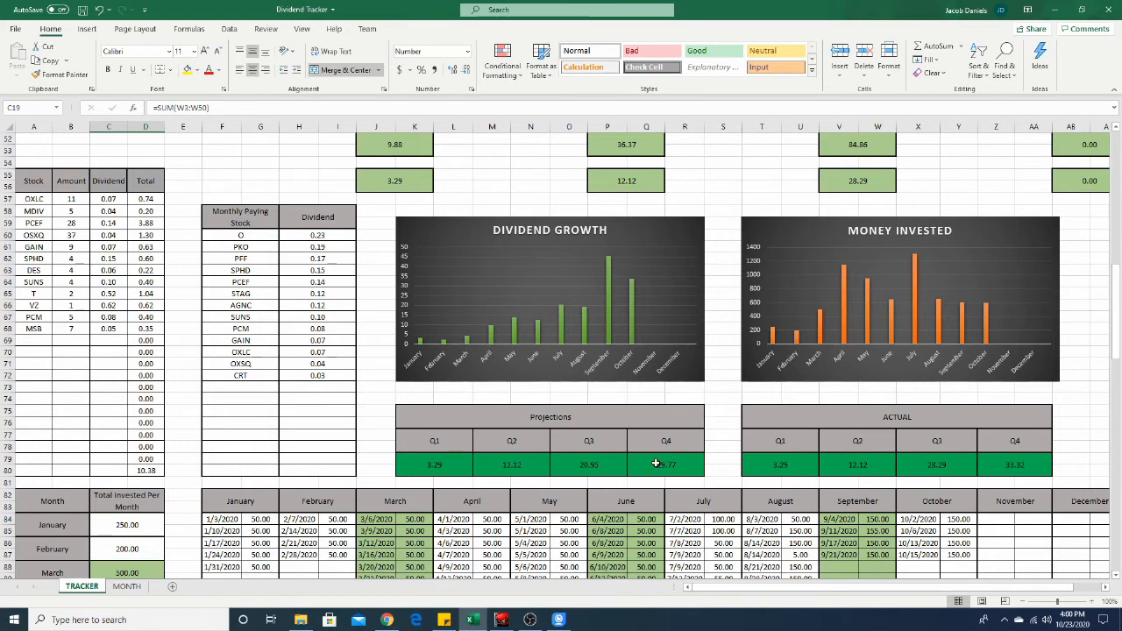
pyautogui.moveTo(711, 453)
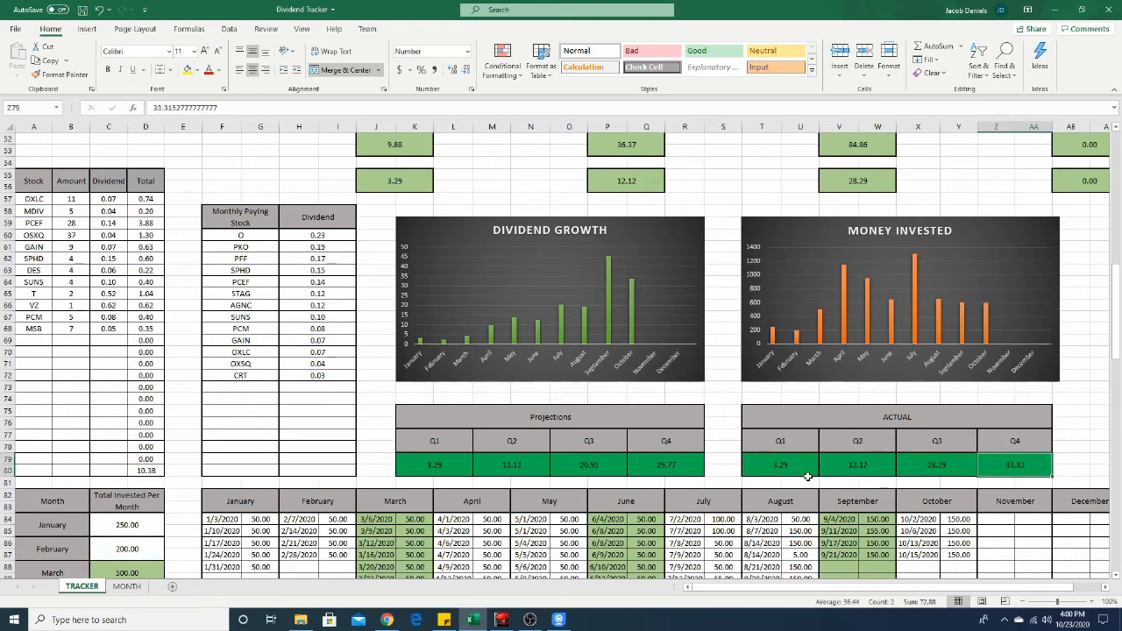
pyautogui.moveTo(822, 471)
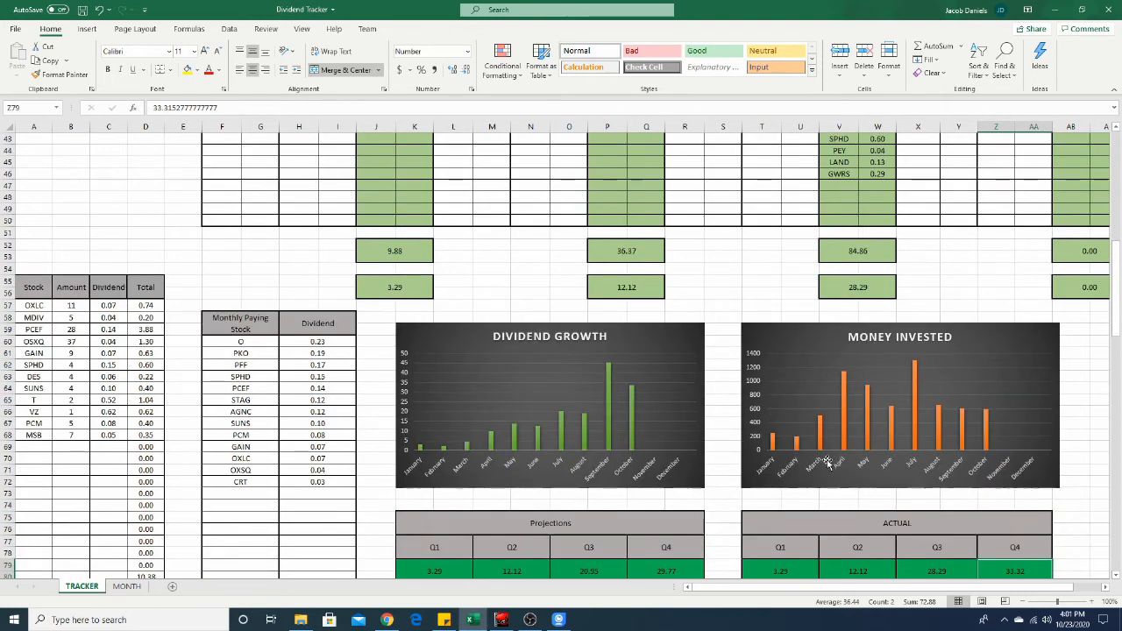
pyautogui.scroll(3)
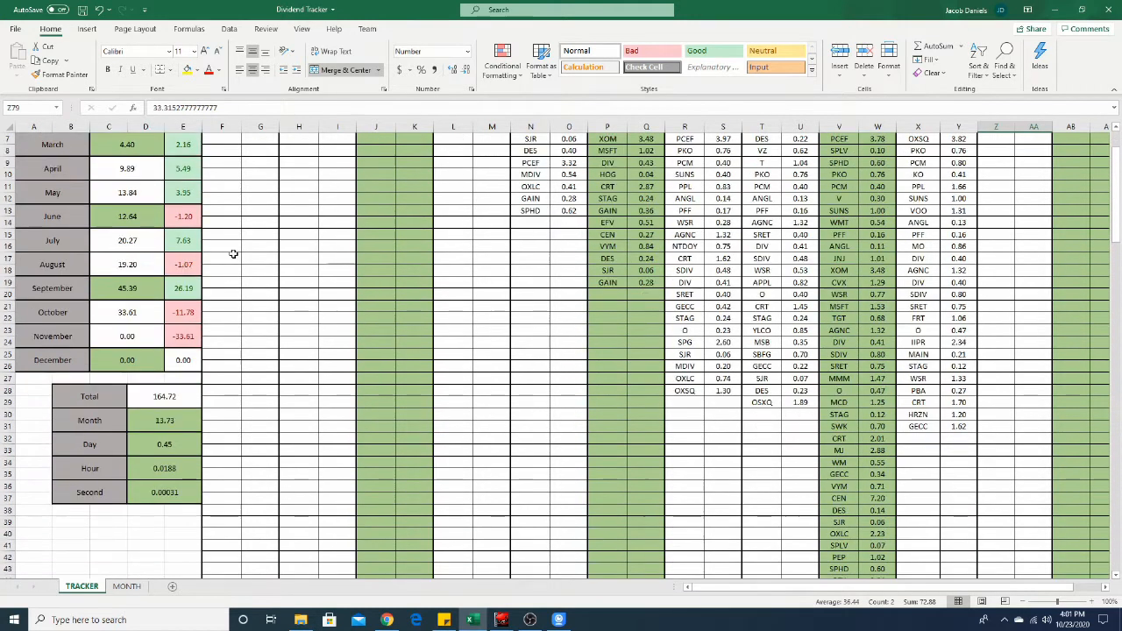
pyautogui.moveTo(114, 521)
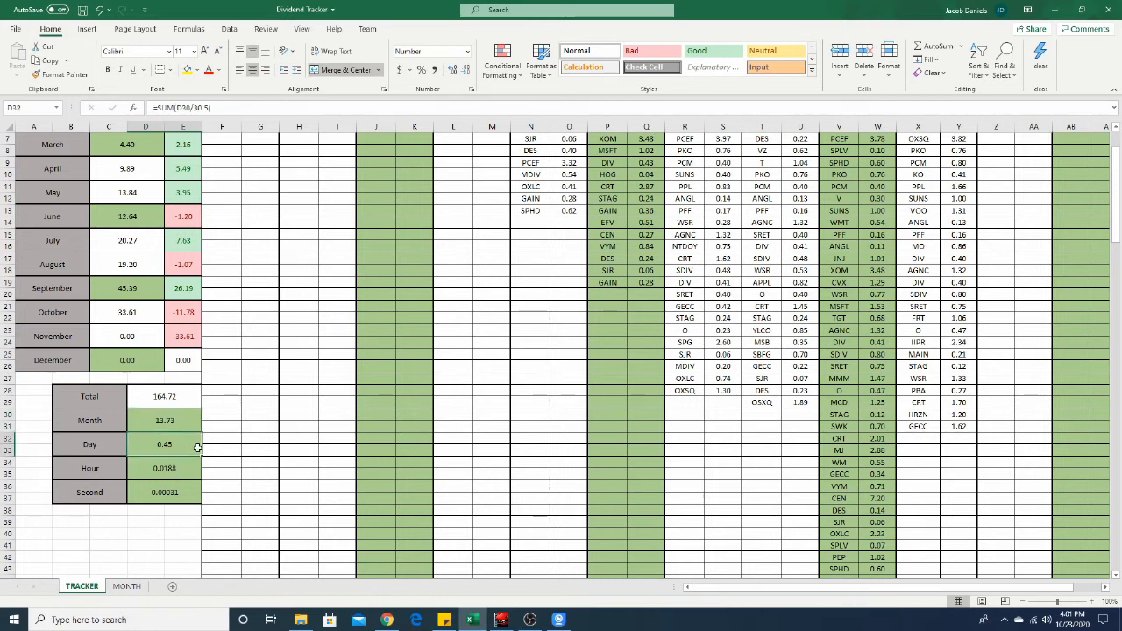
pyautogui.click(164, 492)
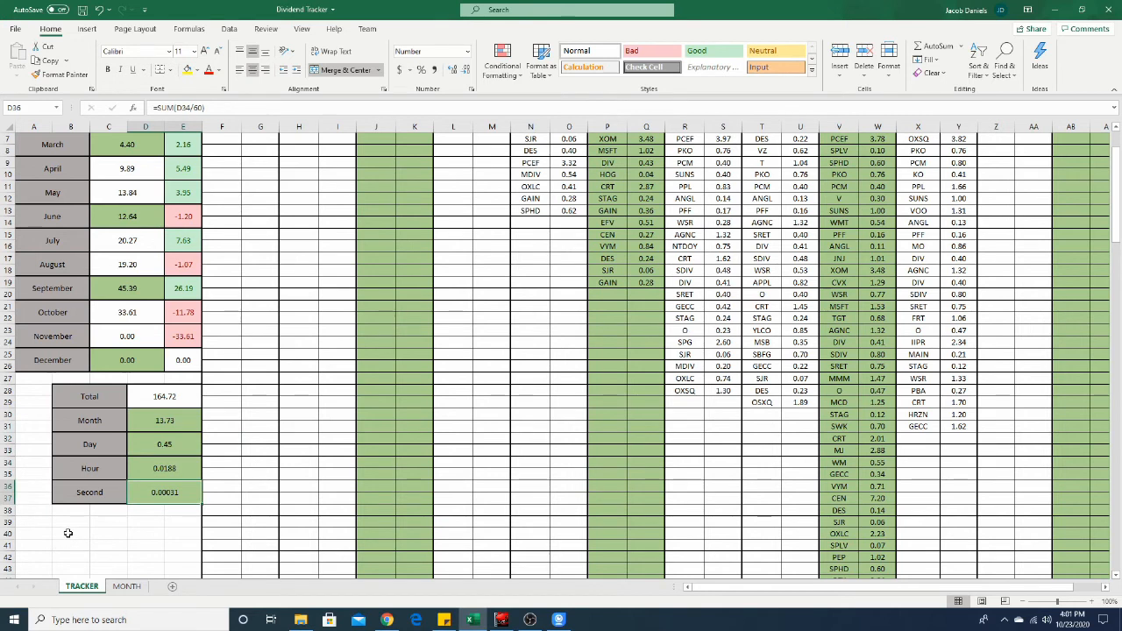
pyautogui.moveTo(87, 521)
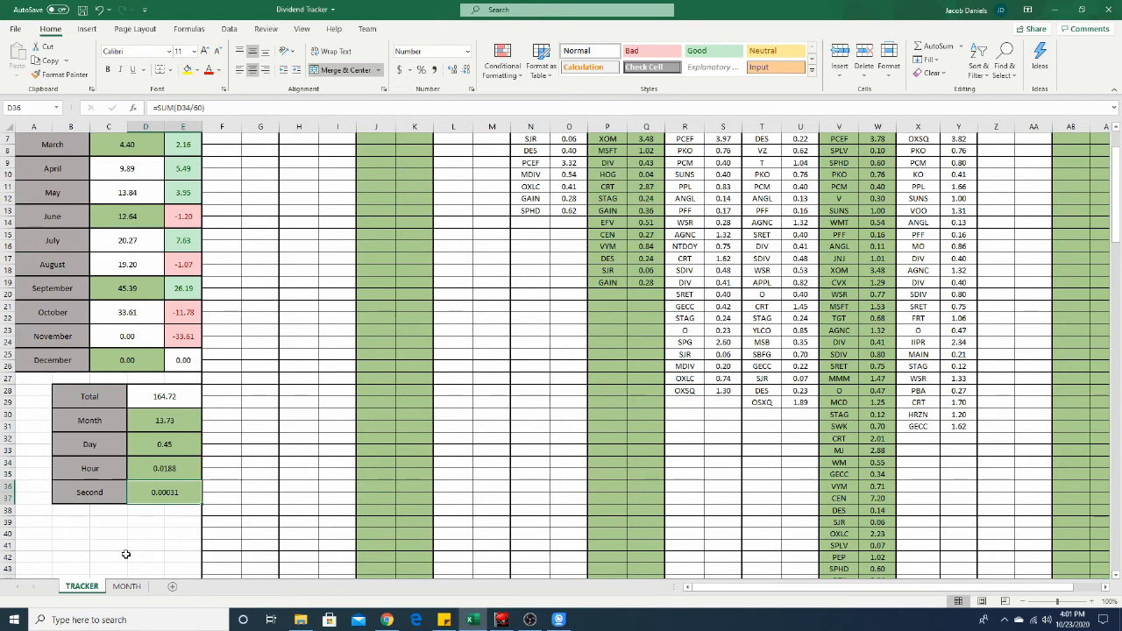
pyautogui.moveTo(174, 531)
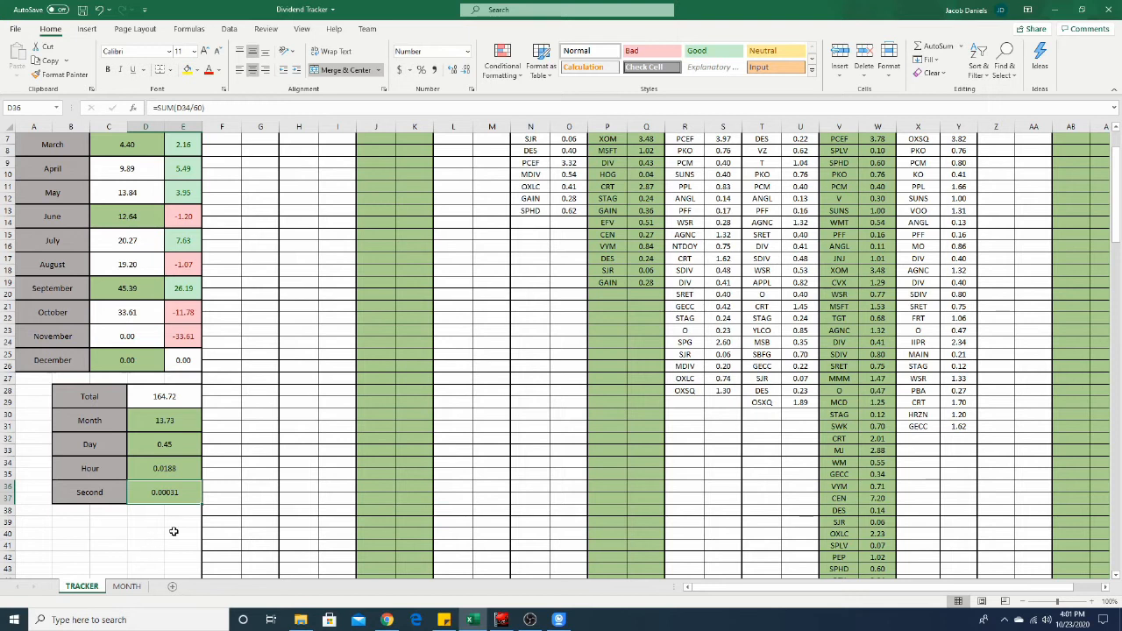
pyautogui.moveTo(163, 525)
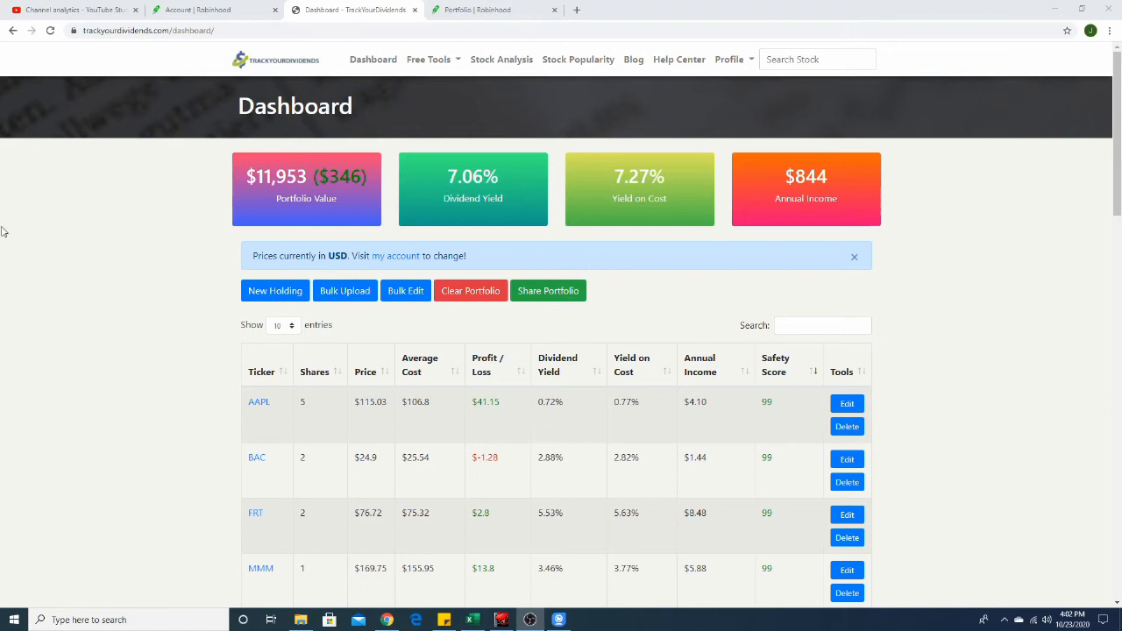
pyautogui.moveTo(192, 178)
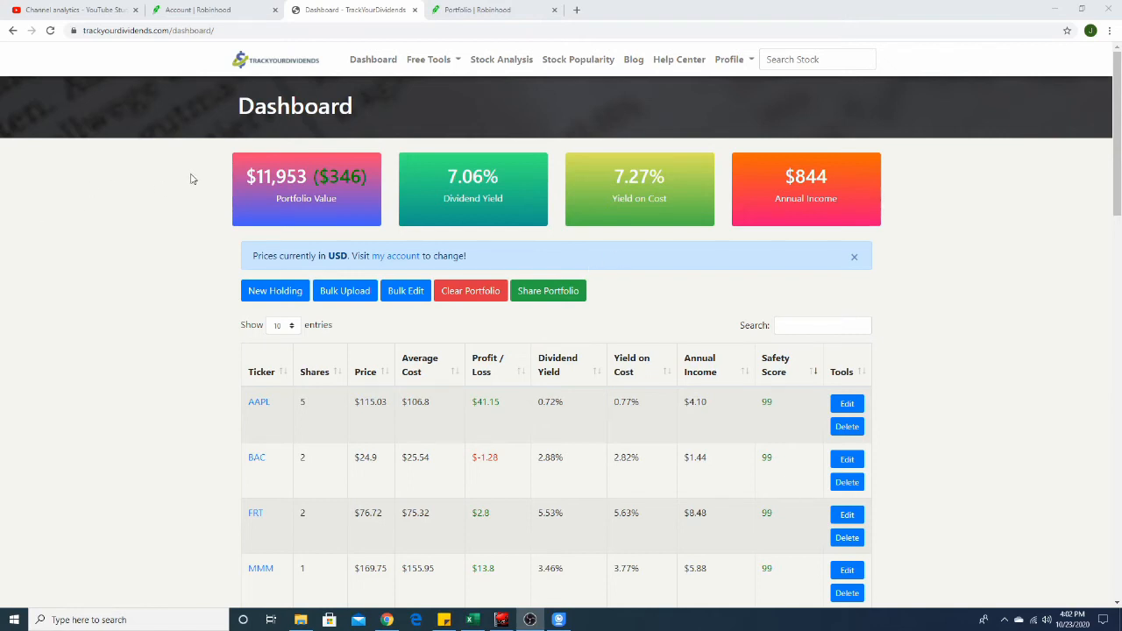
pyautogui.moveTo(258, 144)
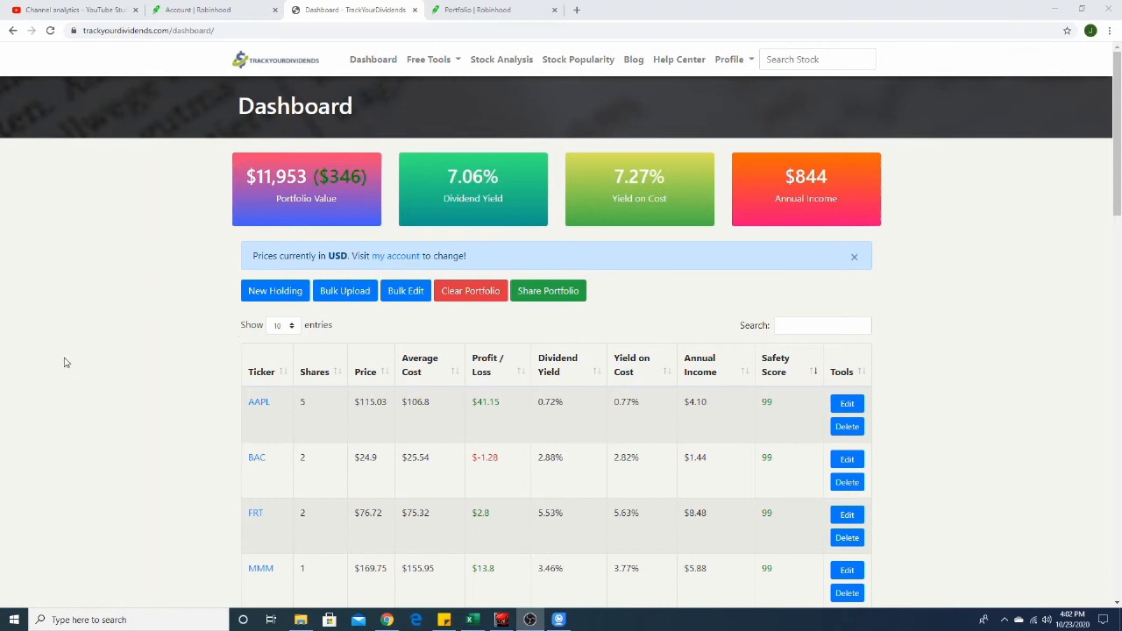
pyautogui.moveTo(98, 340)
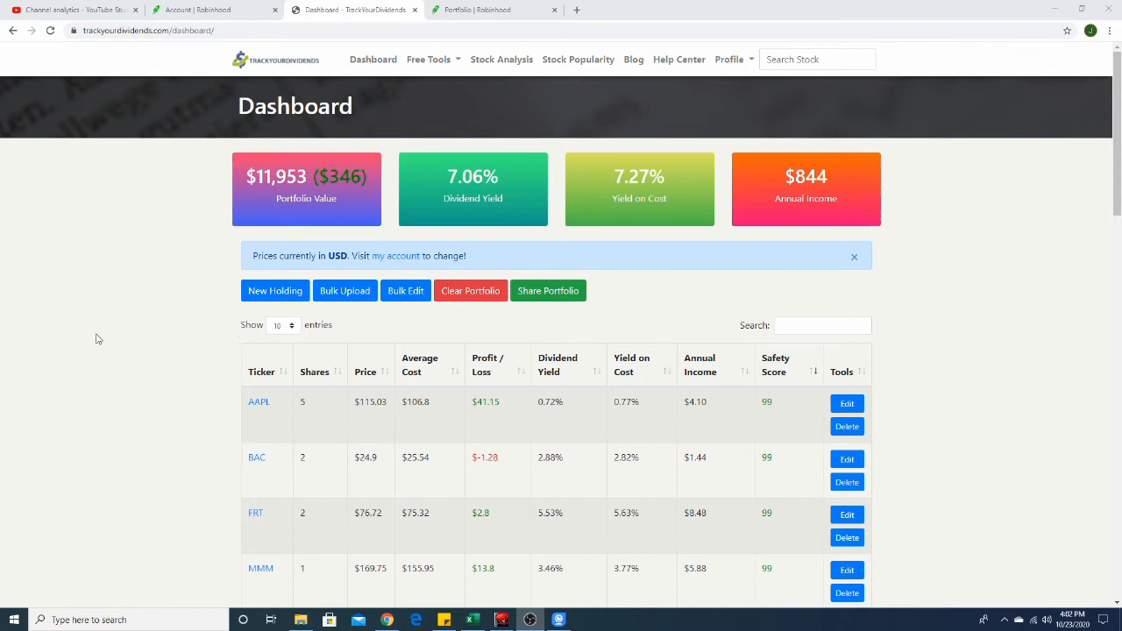
pyautogui.moveTo(239, 180)
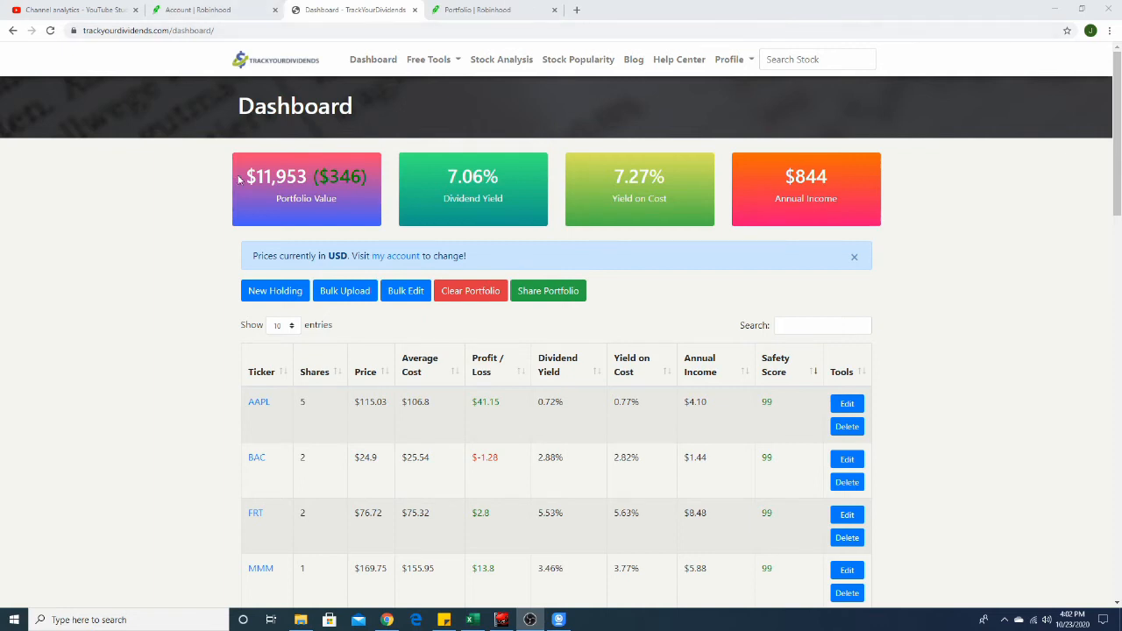
pyautogui.moveTo(103, 117)
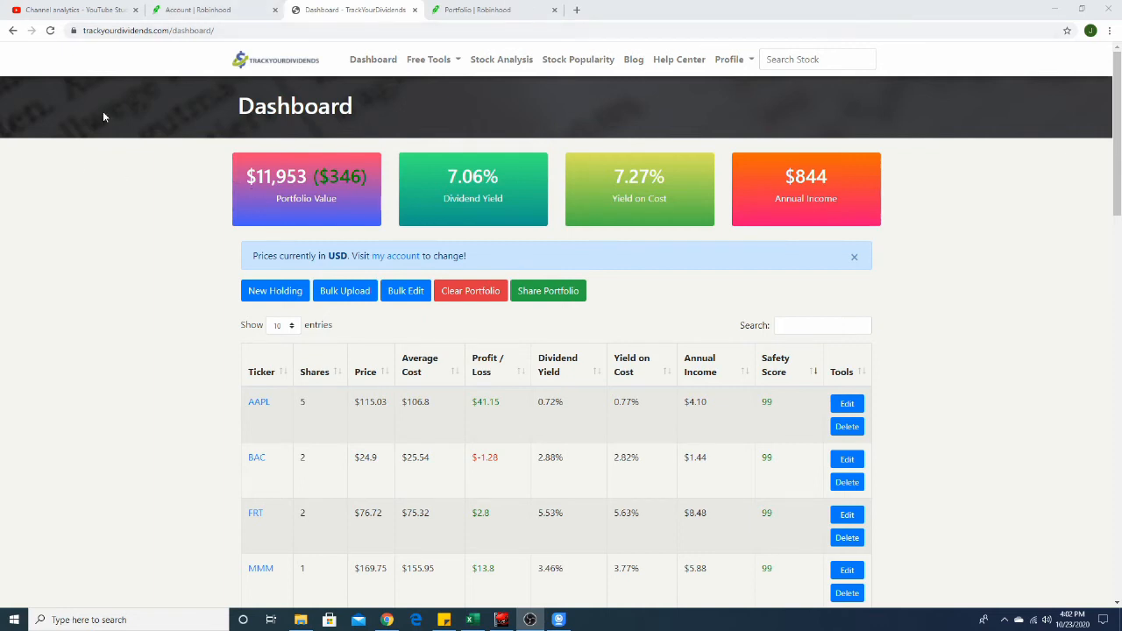
pyautogui.moveTo(137, 96)
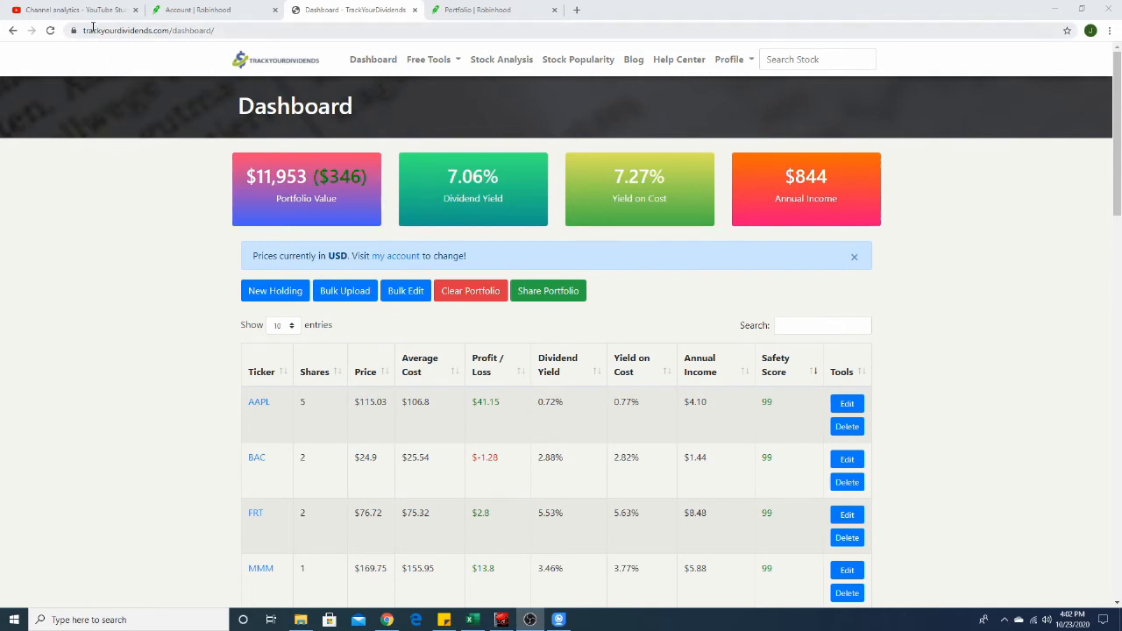
pyautogui.moveTo(770, 210)
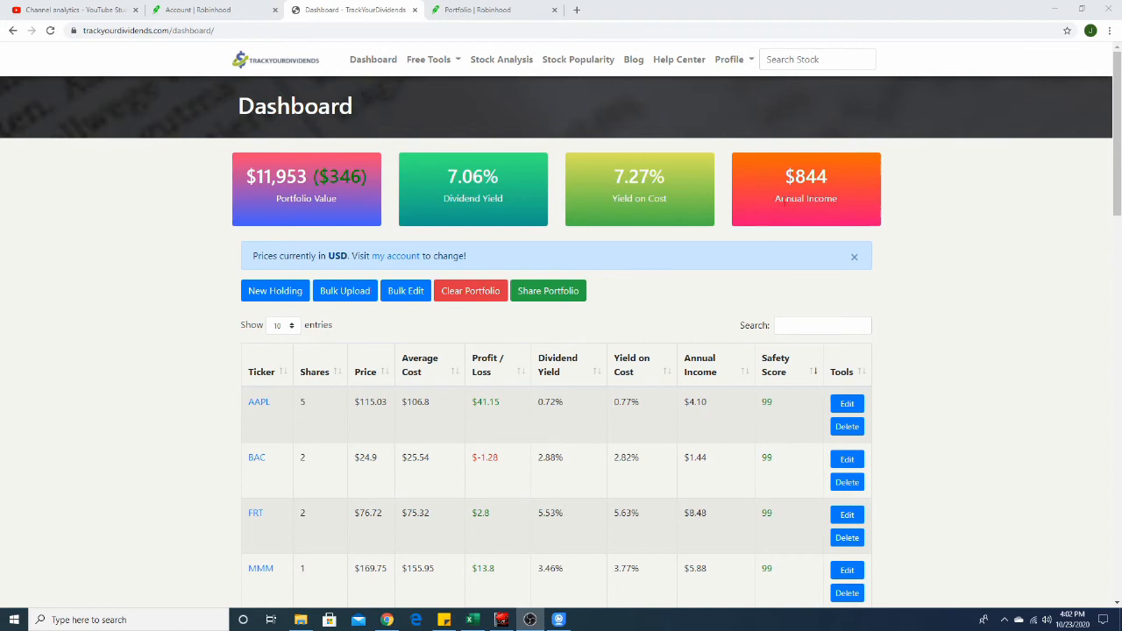
pyautogui.moveTo(588, 215)
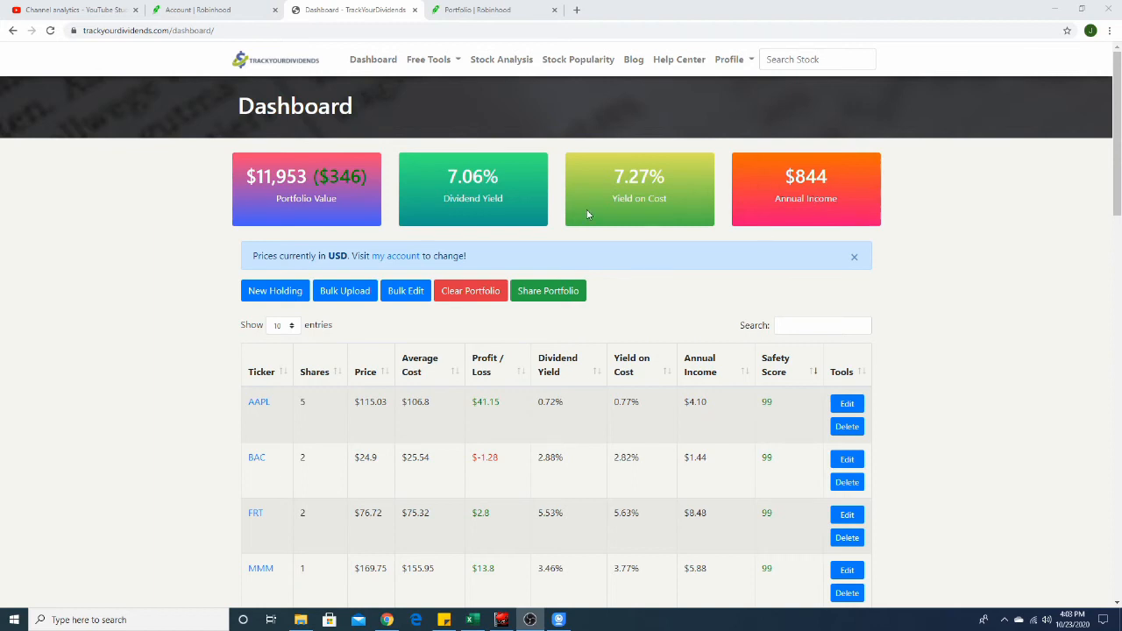
pyautogui.moveTo(577, 168)
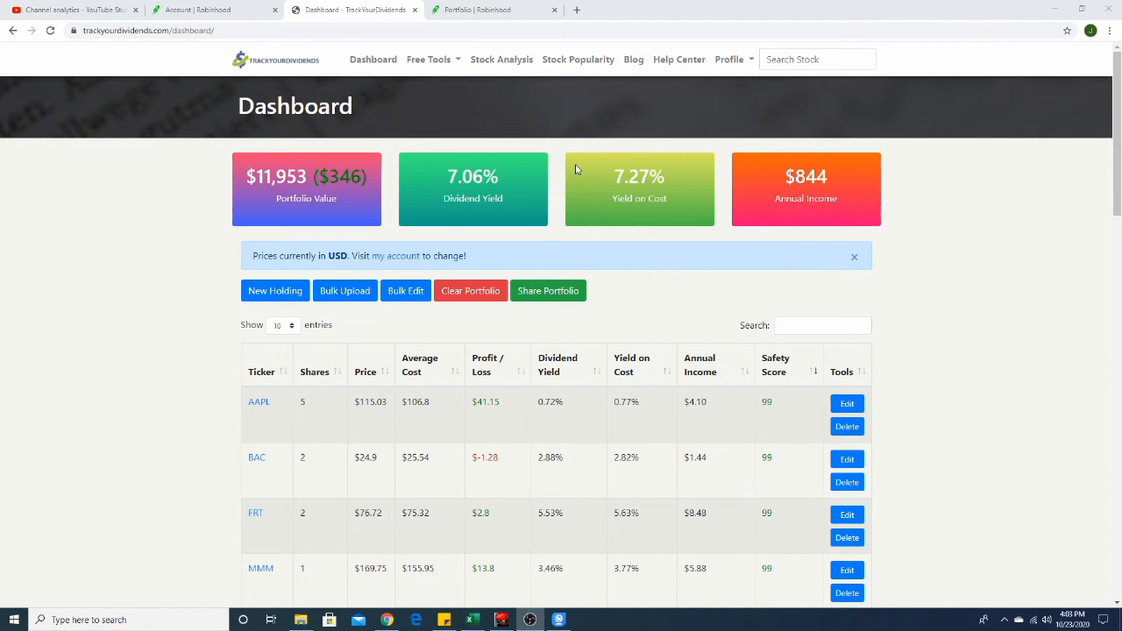
pyautogui.moveTo(588, 126)
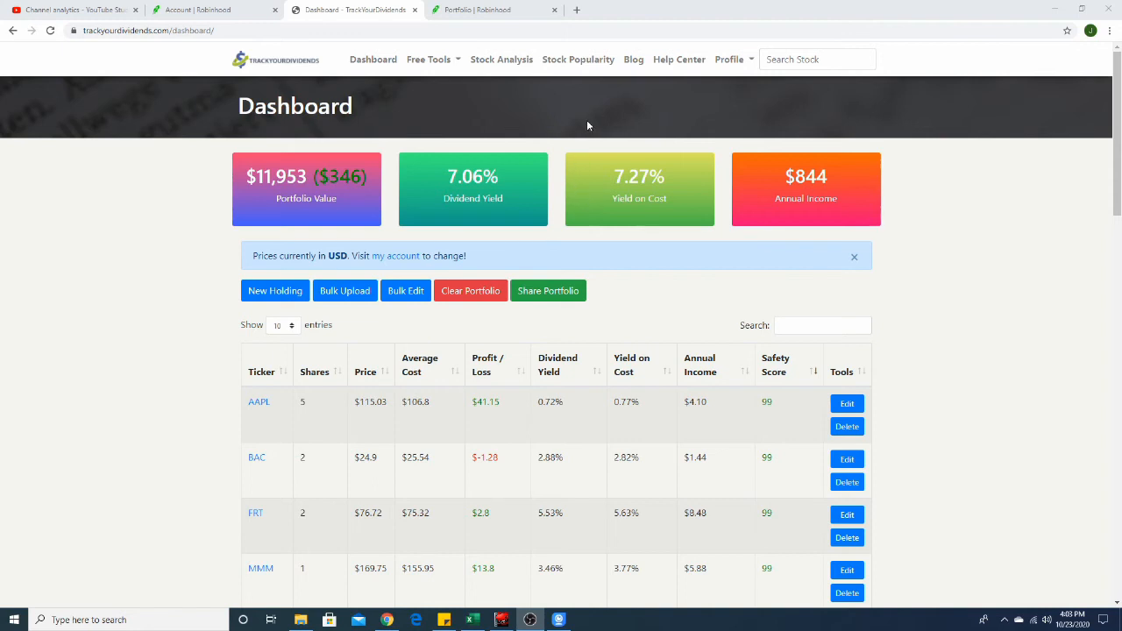
pyautogui.moveTo(571, 47)
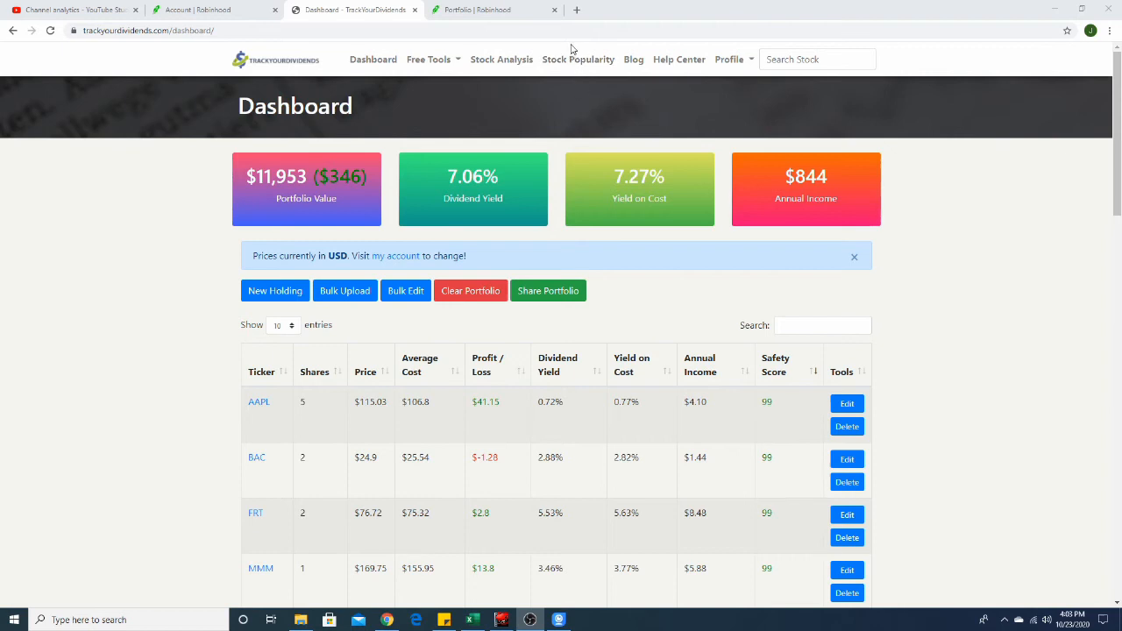
pyautogui.moveTo(888, 58)
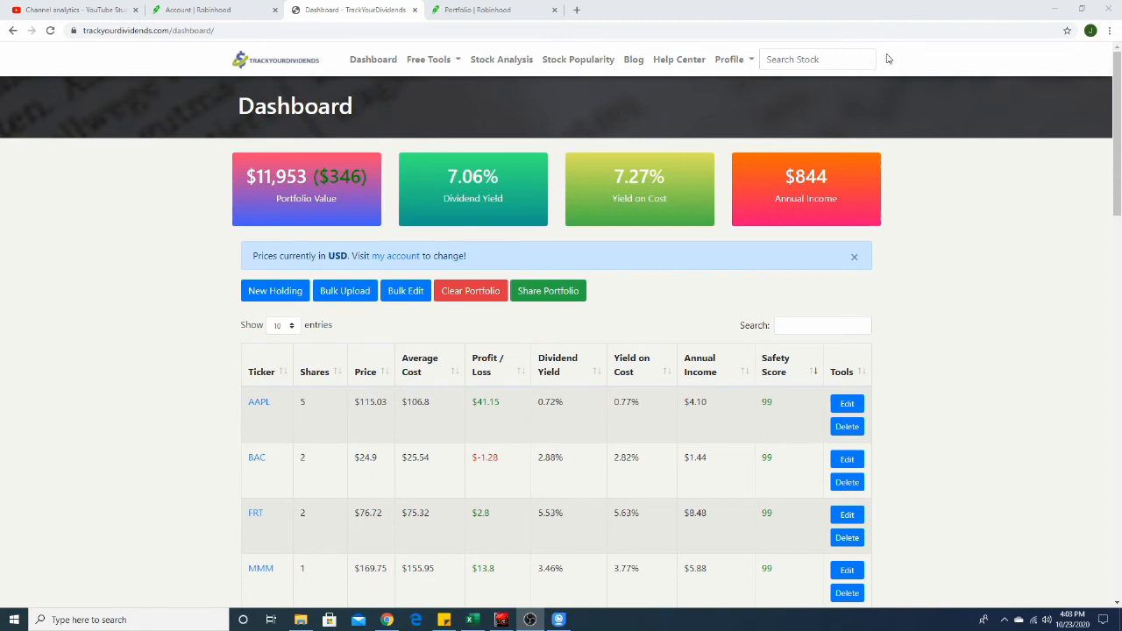
pyautogui.moveTo(771, 183)
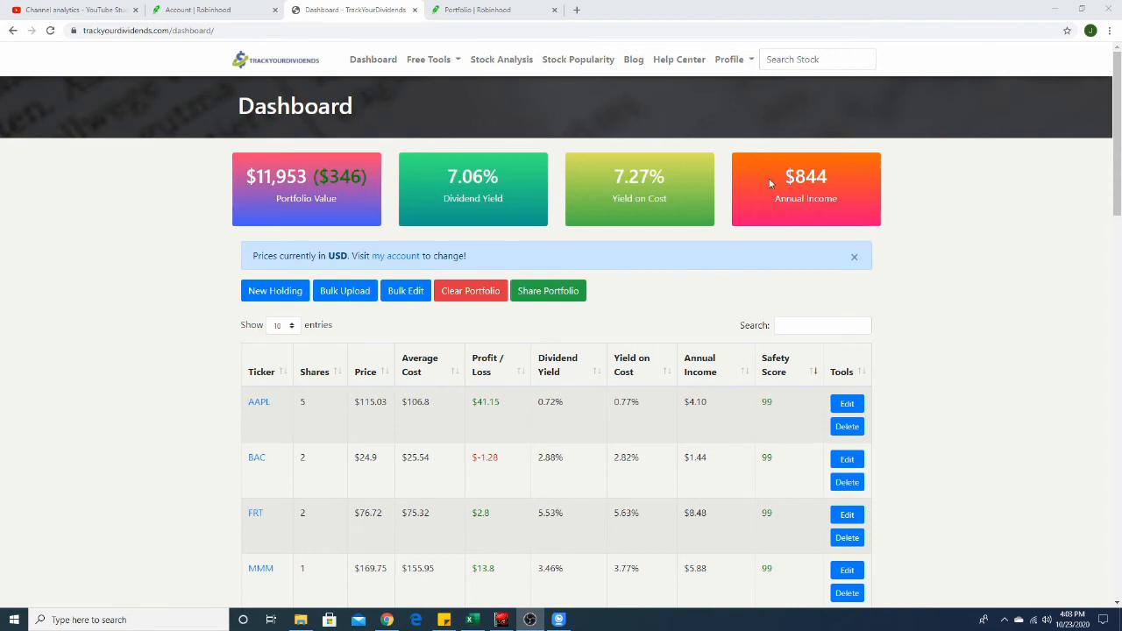
pyautogui.moveTo(763, 167)
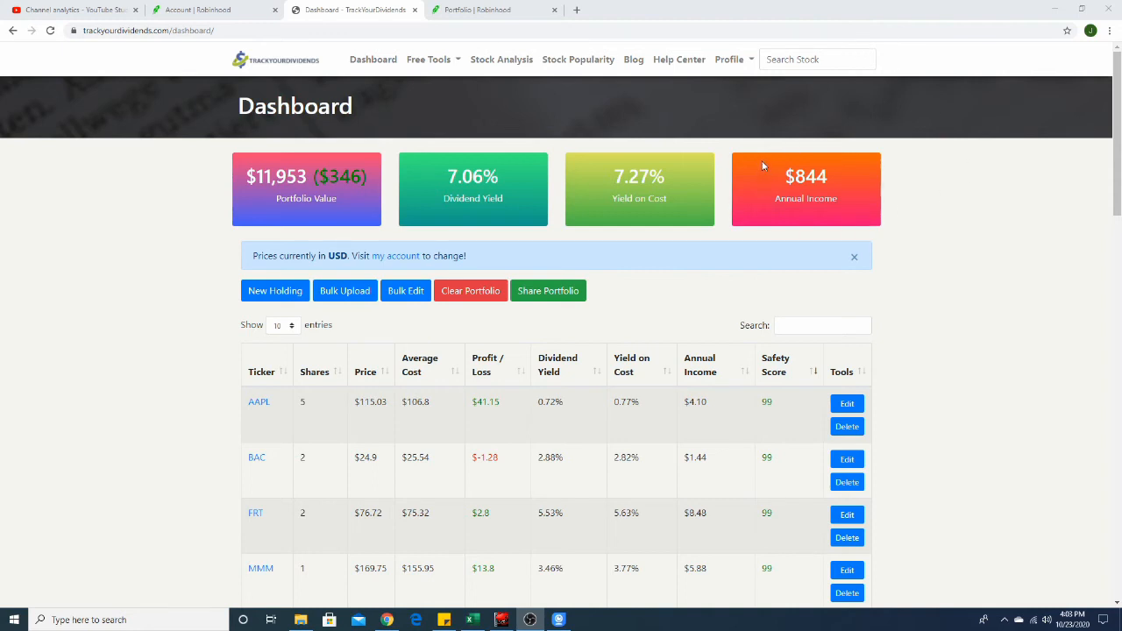
pyautogui.moveTo(739, 123)
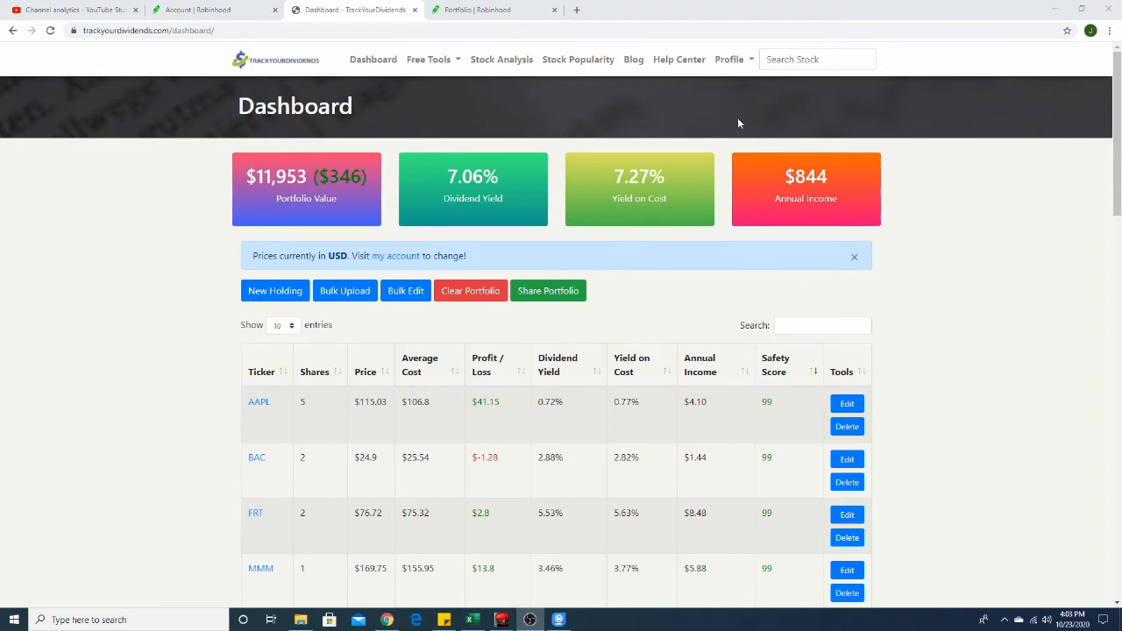
pyautogui.moveTo(706, 108)
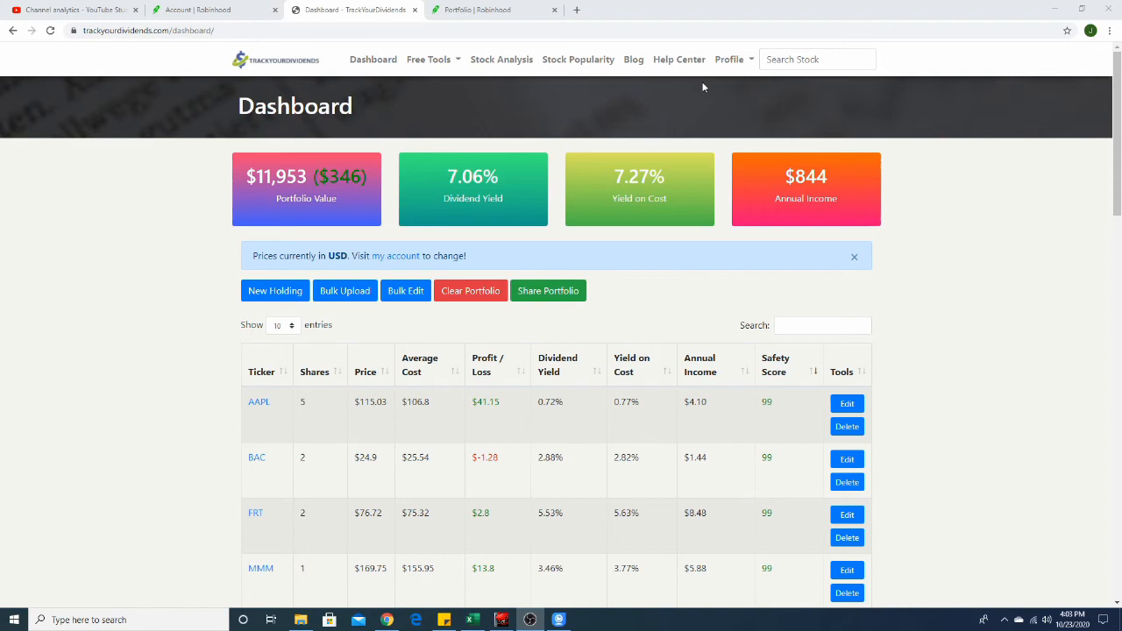
pyautogui.moveTo(680, 58)
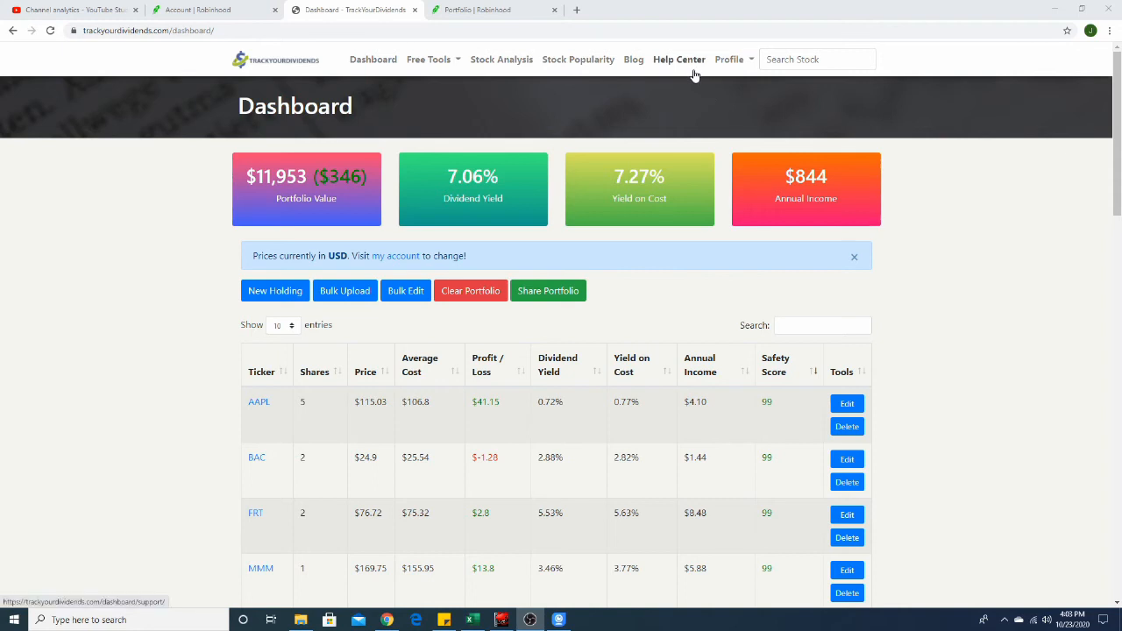
pyautogui.moveTo(678, 58)
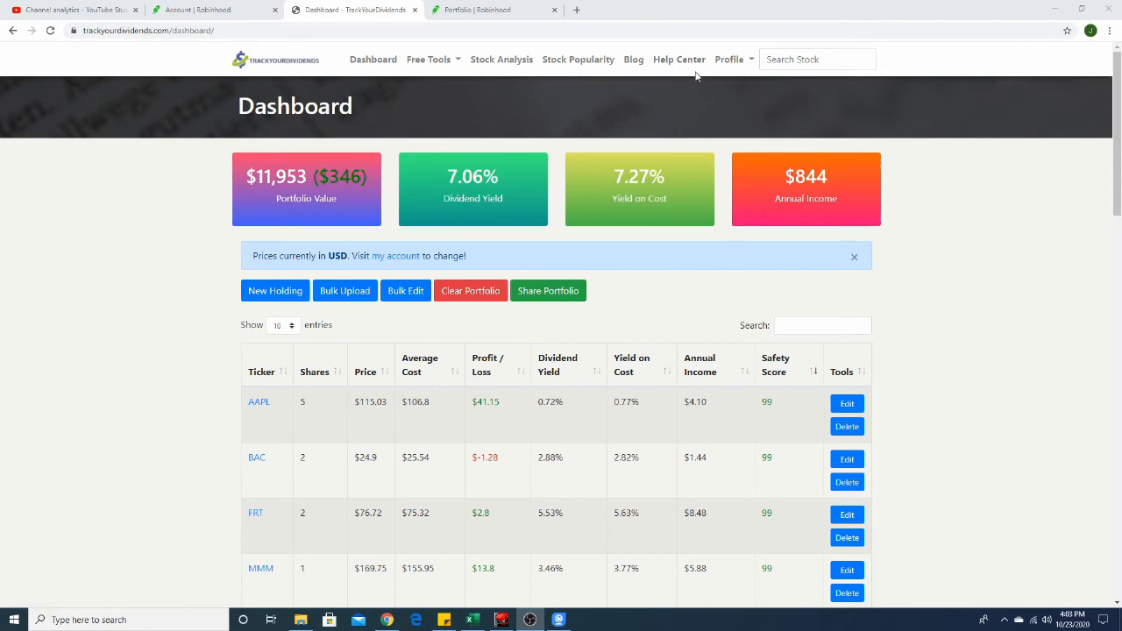
pyautogui.moveTo(621, 94)
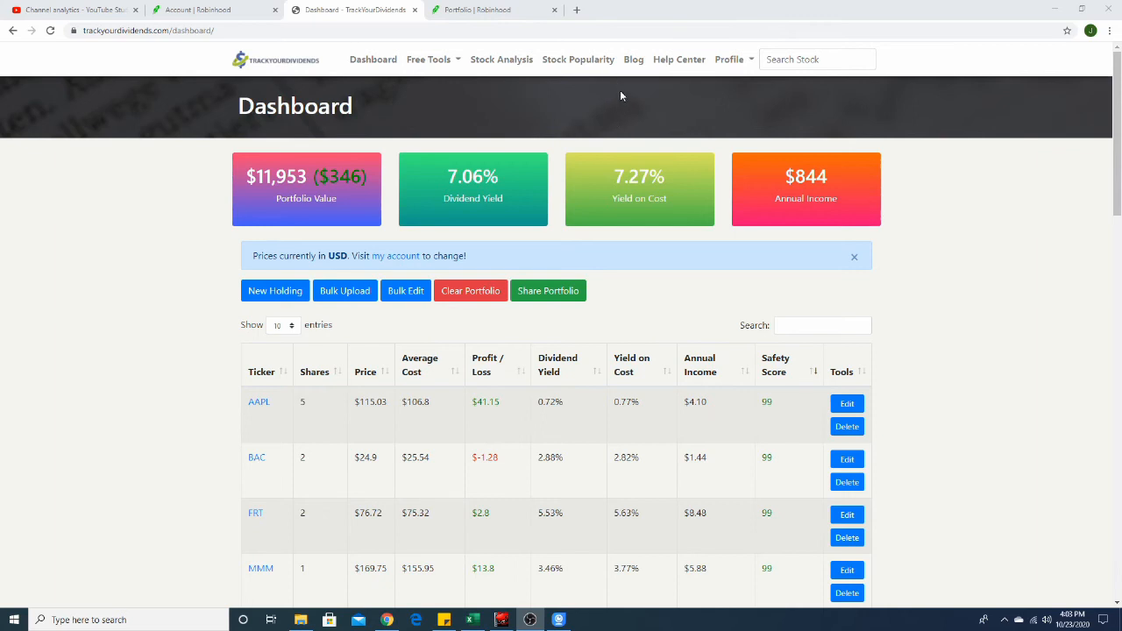